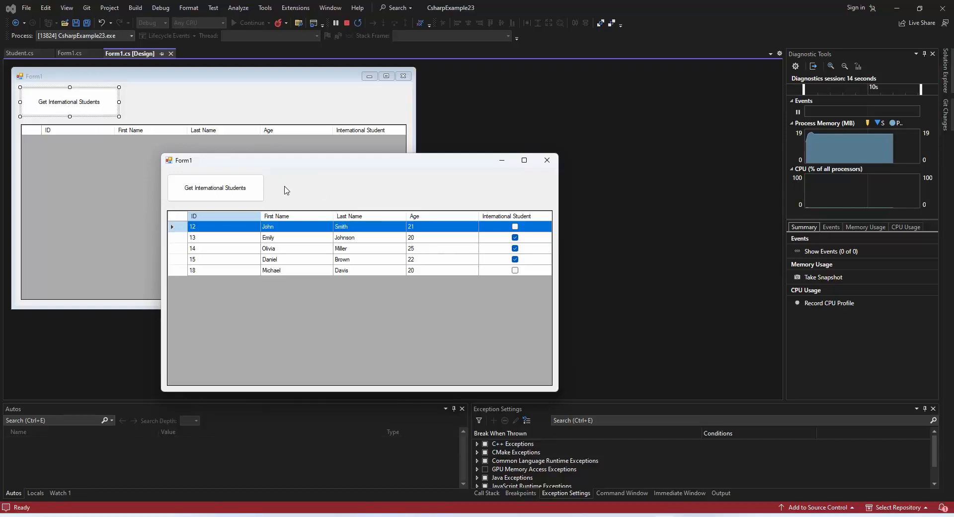
Step: Filter the running app's grid to show only Emily, Olivia and Daniel
{"action": "left_click", "coordinate": [215, 188]}
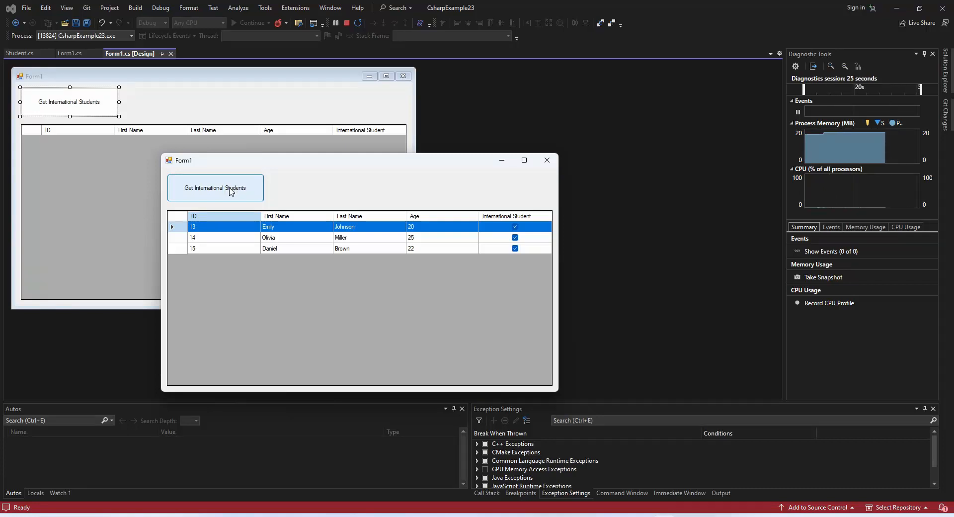
{"action": "mouse_move", "coordinate": [542, 190]}
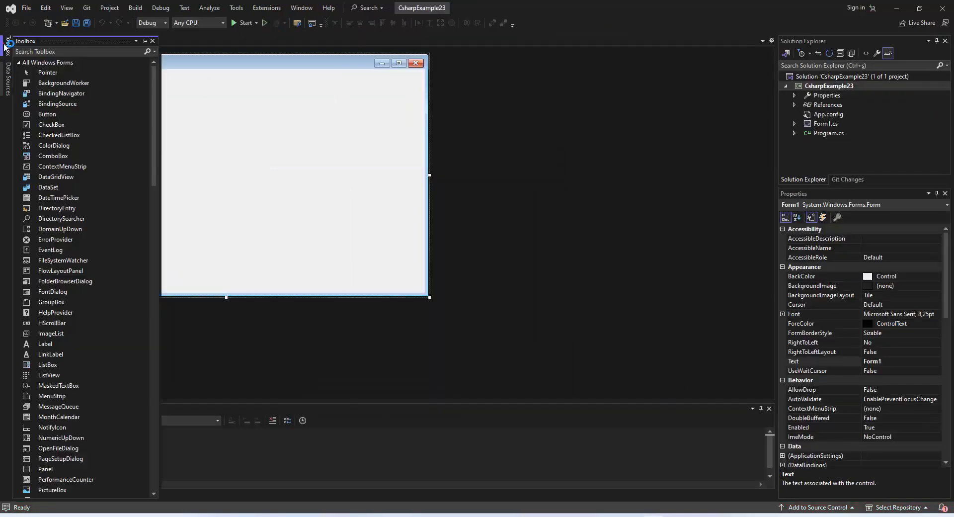
Step: Drop a DataGridView onto Form1, stretch it across the form, and search the Toolbox for 'butt'
{"action": "type", "text": "data"}
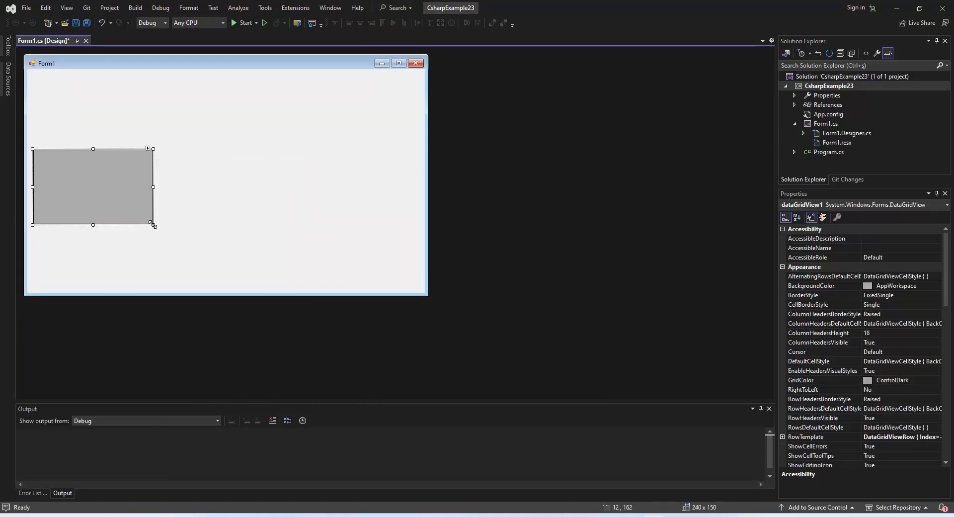
{"action": "left_click_drag", "start_coordinate": [154, 225], "coordinate": [419, 287]}
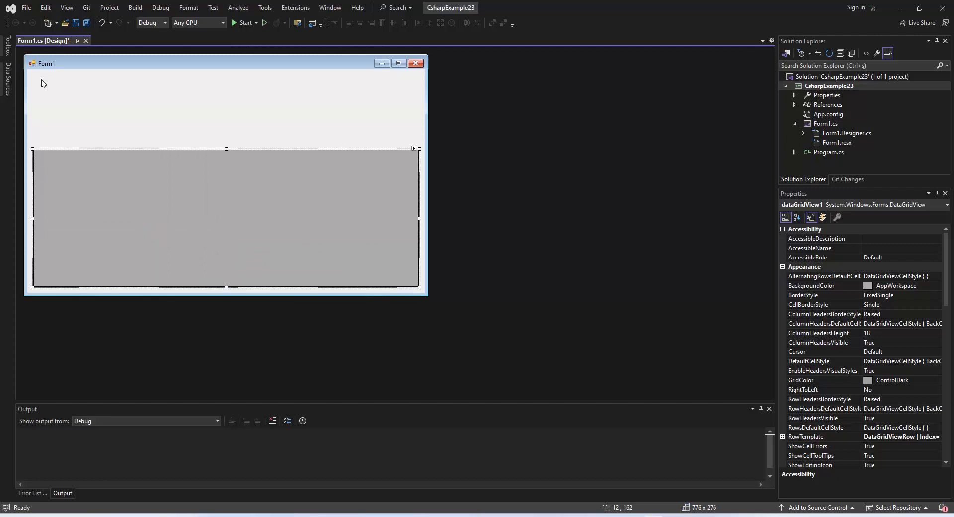
{"action": "type", "text": "data"}
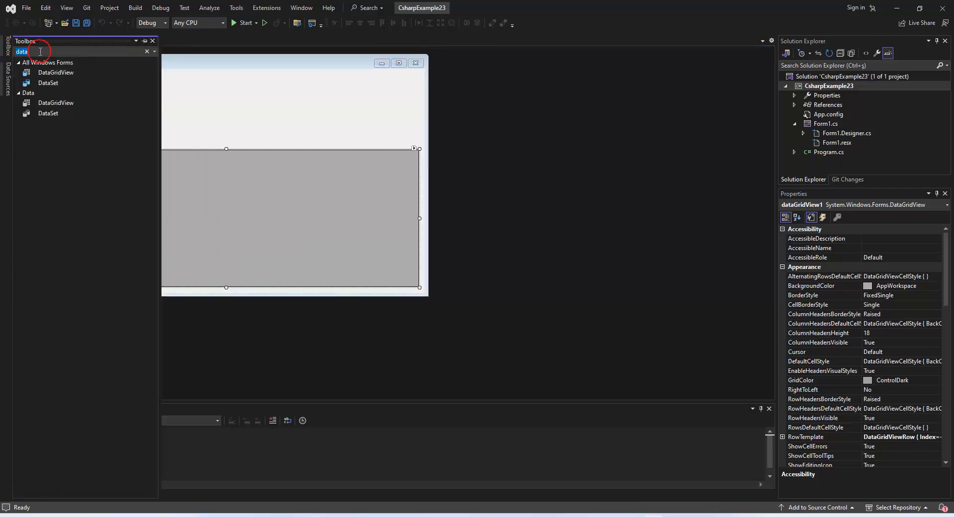
{"action": "type", "text": "butt"}
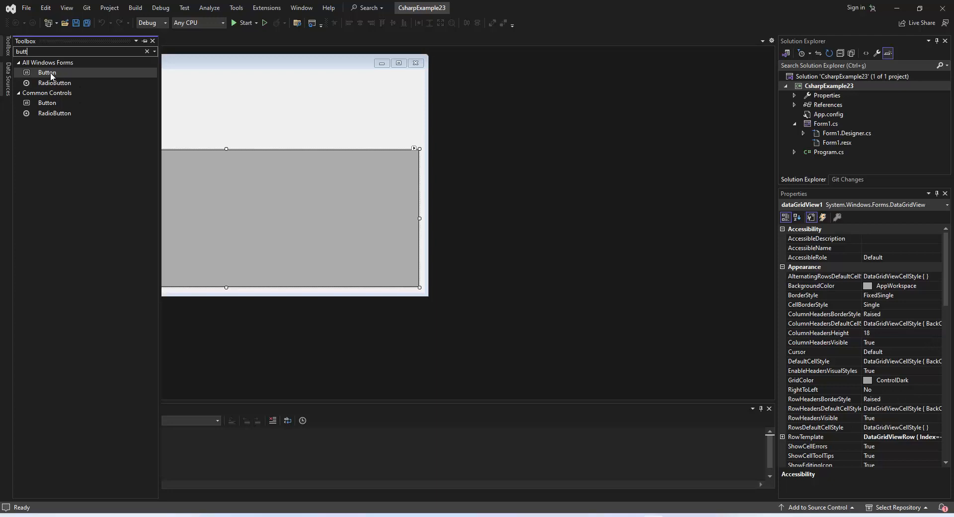
Step: Place a button above the enlarged grid, named btnInternationalStudent with text 'Get International Students'
{"action": "left_click_drag", "start_coordinate": [47, 73], "coordinate": [62, 89]}
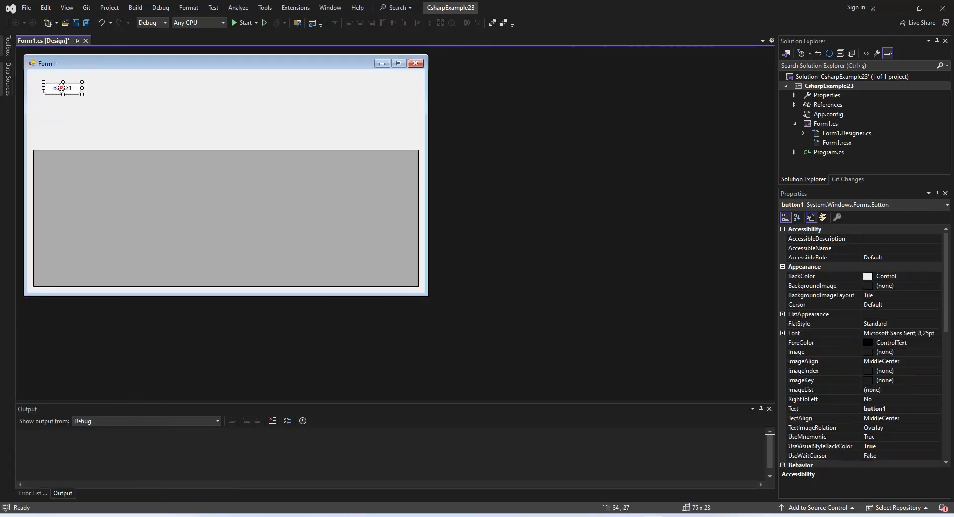
{"action": "left_click", "coordinate": [244, 219]}
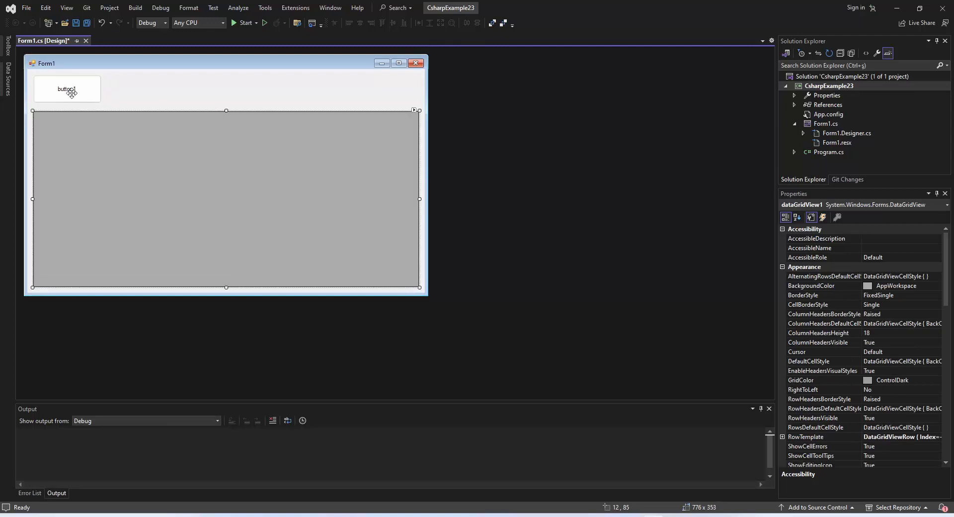
{"action": "left_click", "coordinate": [67, 89]}
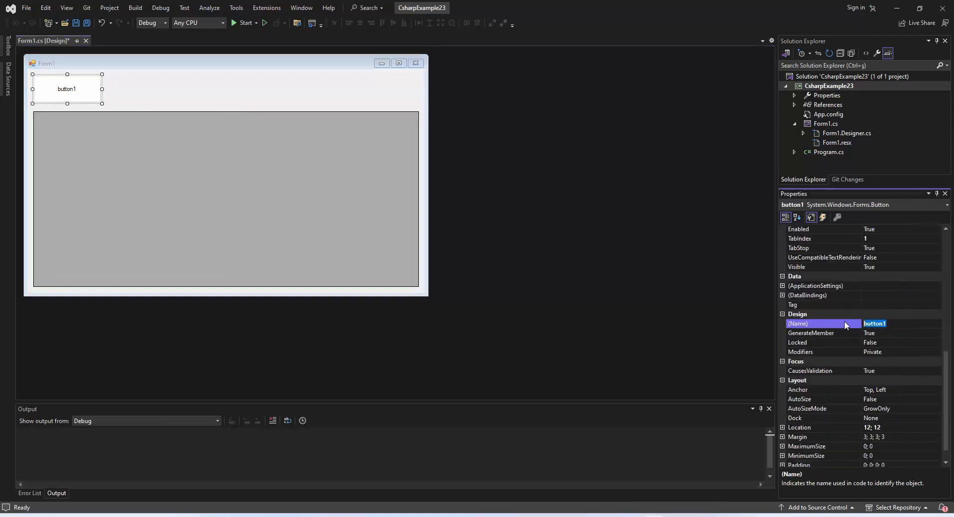
{"action": "type", "text": "btnInternationalStudent"}
{"action": "type", "text": "Get International Students"}
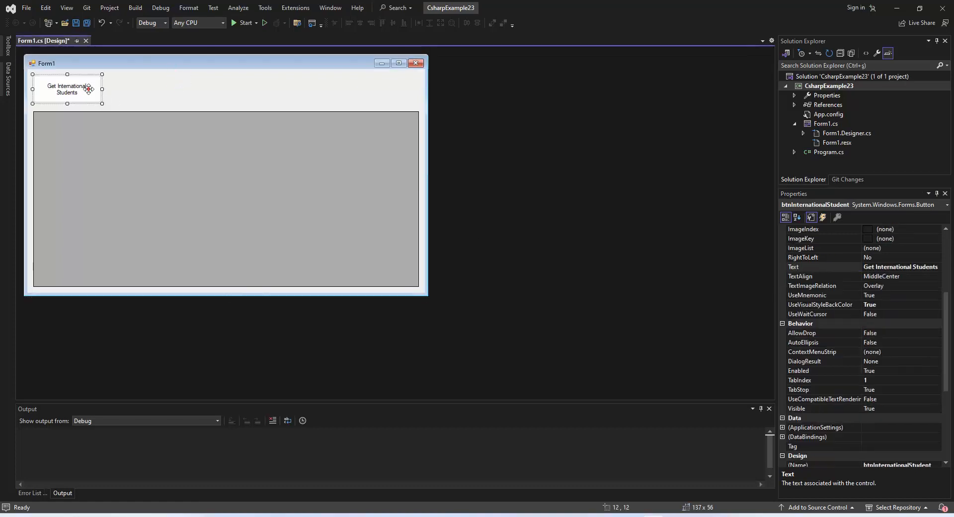
{"action": "left_click", "coordinate": [242, 22]}
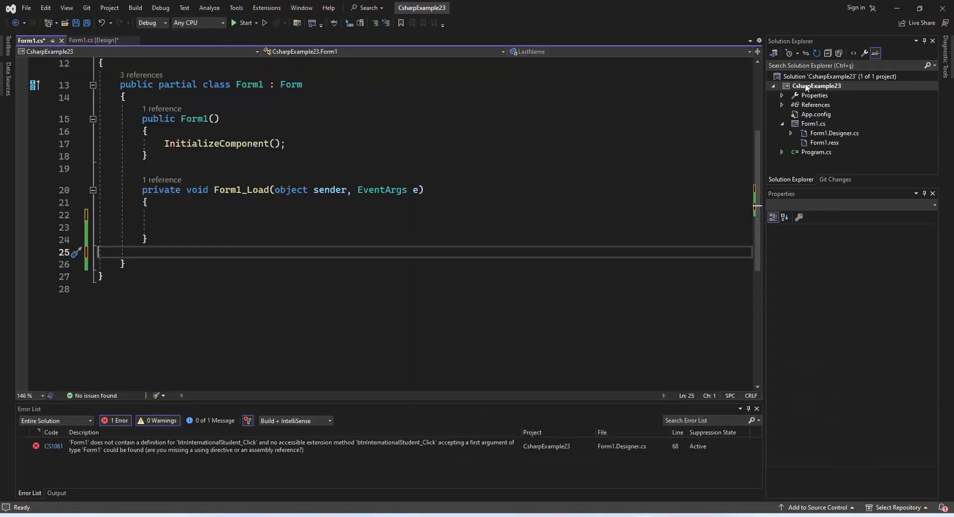
Step: Add a Student.cs class file to CsharpExample23 through Add > New Item
{"action": "right_click", "coordinate": [818, 85]}
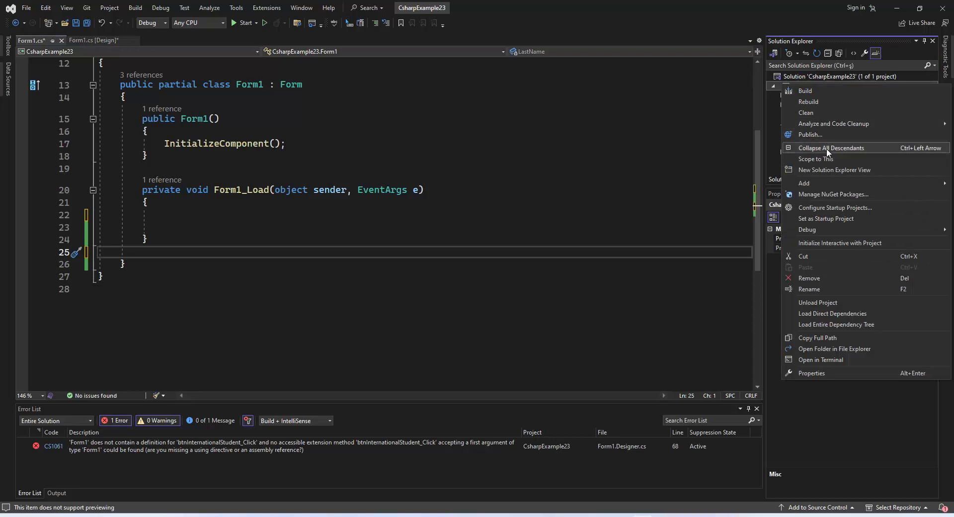
{"action": "left_click", "coordinate": [804, 183]}
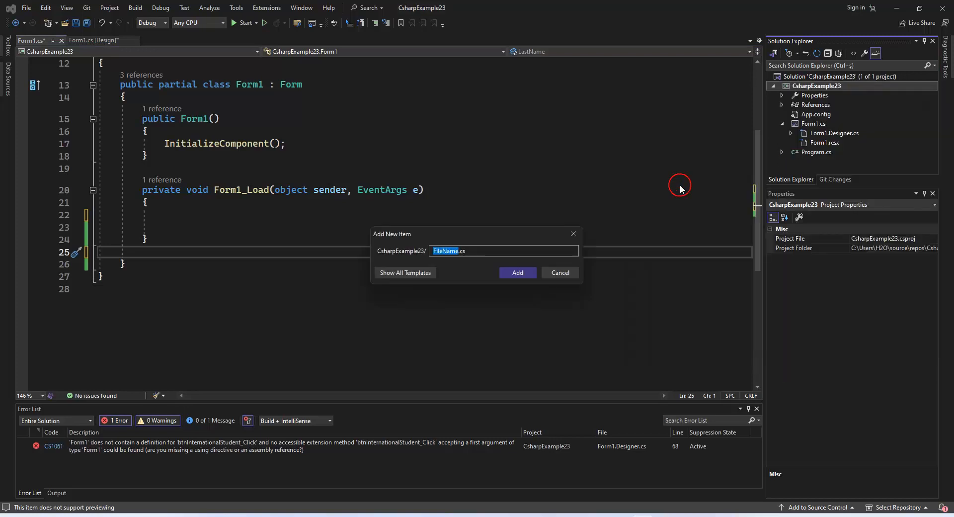
{"action": "type", "text": "Student.cs"}
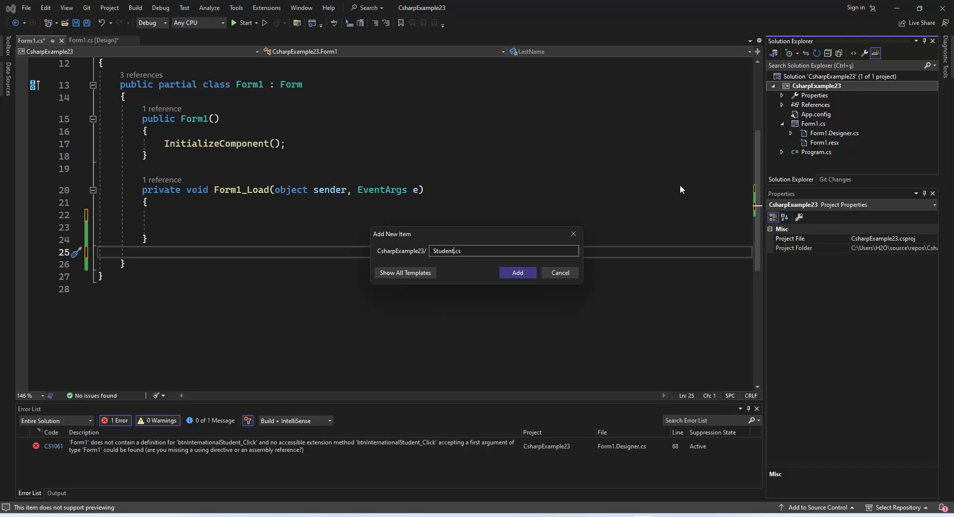
{"action": "left_click", "coordinate": [517, 273]}
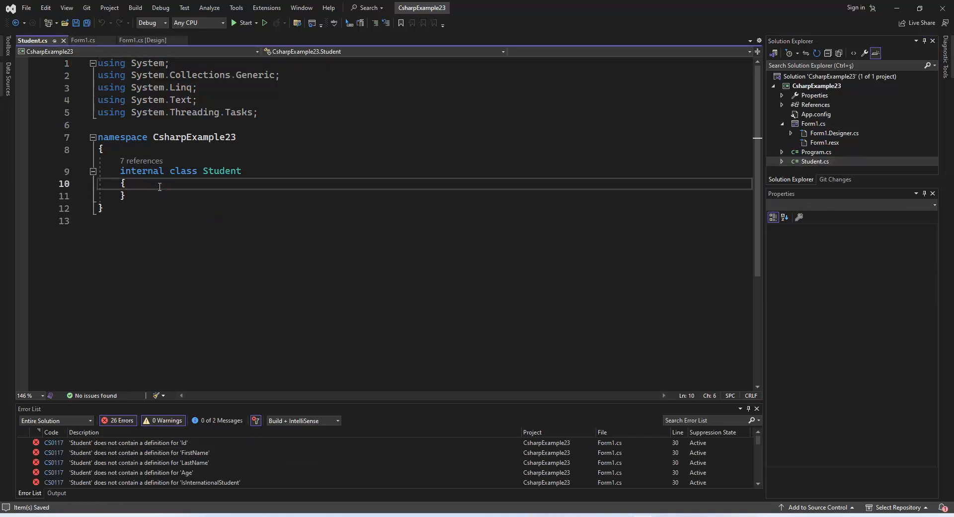
Step: Write Student auto-properties Id, FirstName, LastName, Age and bool IsInternationalStudent
{"action": "type", "text": "public string Name { get; set; }"}
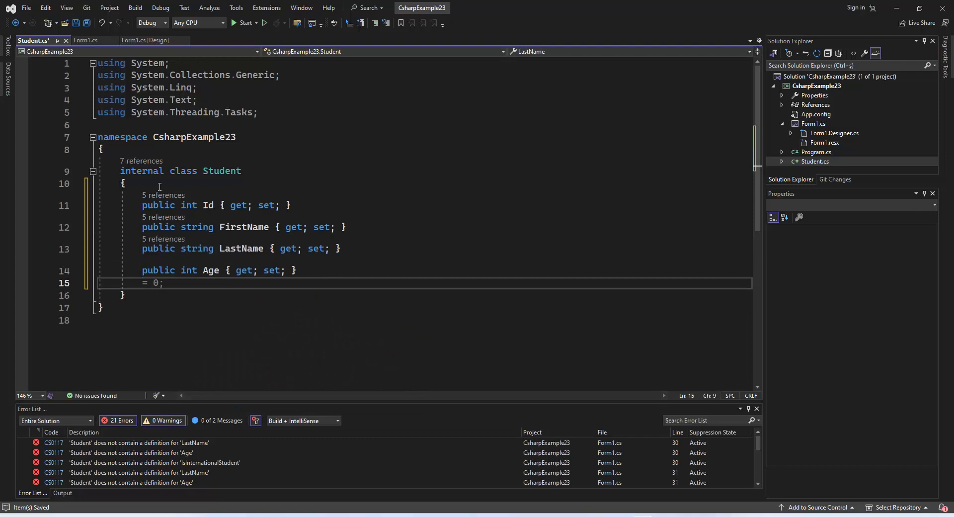
{"action": "type", "text": "public"}
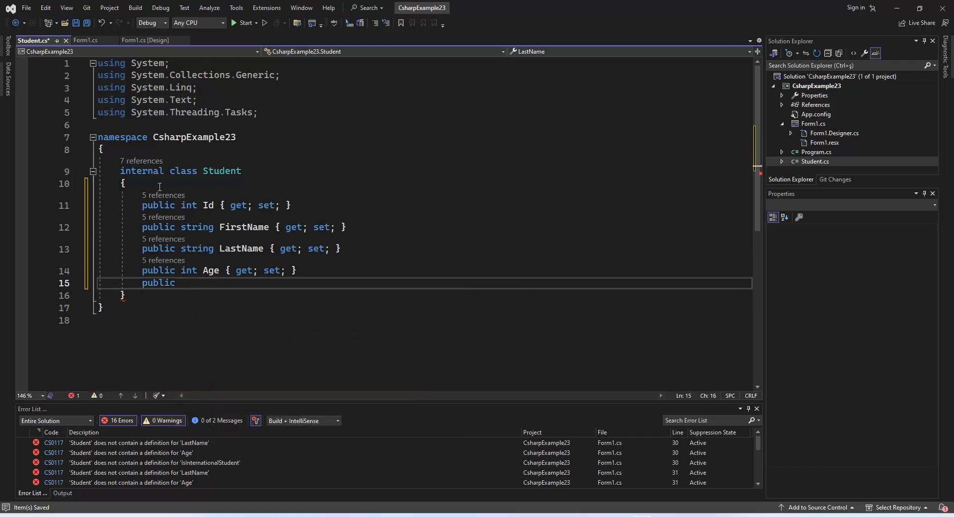
{"action": "type", "text": "bool IsInternat"}
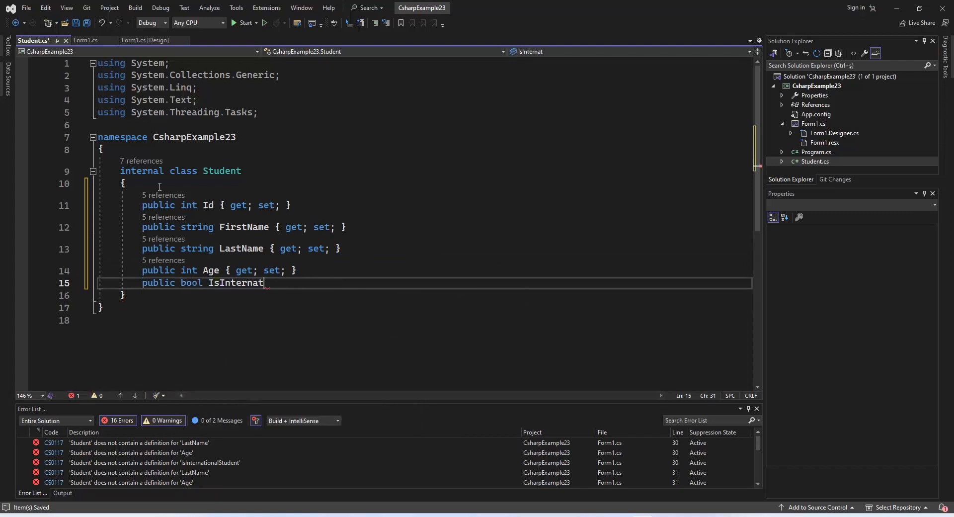
{"action": "type", "text": "ionalStudent"}
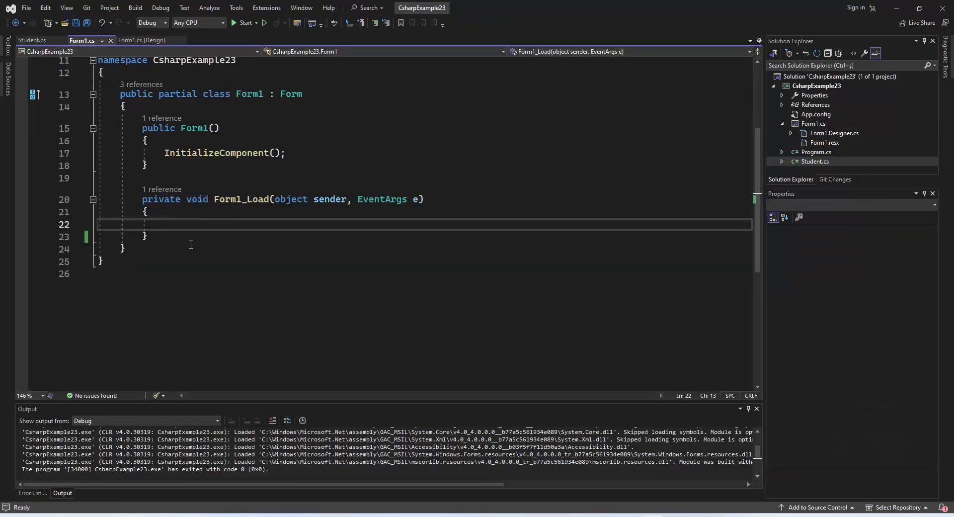
Step: Write private List<Student> GetStudents() with John Smith: Id 12, age 21, not international
{"action": "type", "text": "private List<Student> GetStudents("}
{"action": "type", "text": "return new List<Student>"}
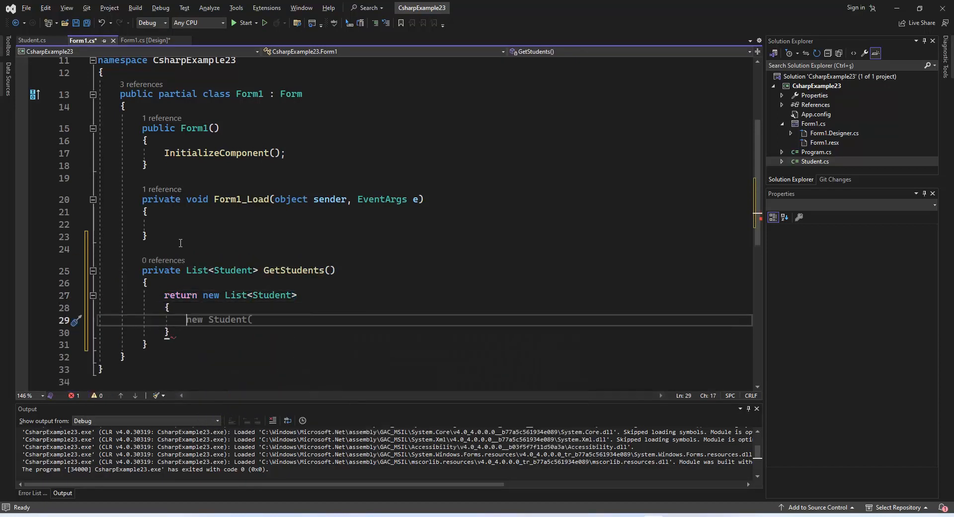
{"action": "type", "text": "{Id"}
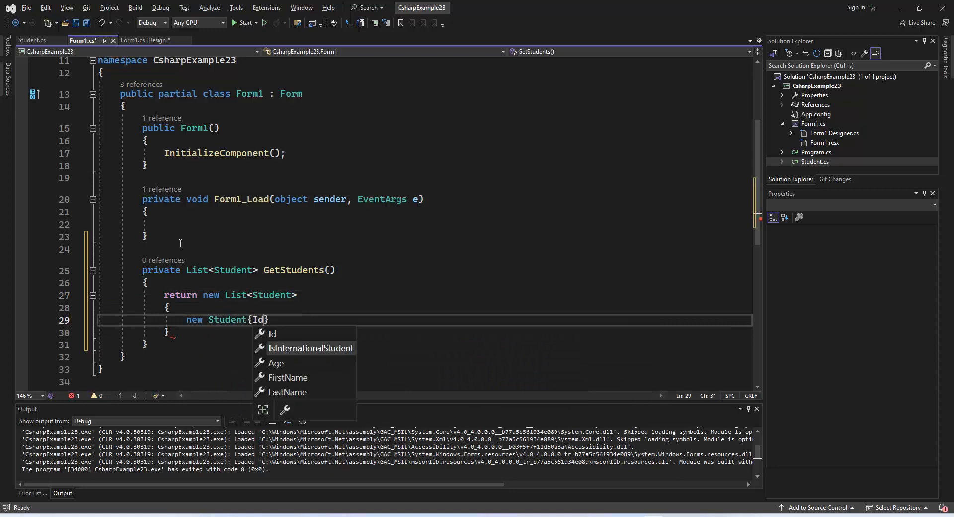
{"action": "type", "text": "=12,"}
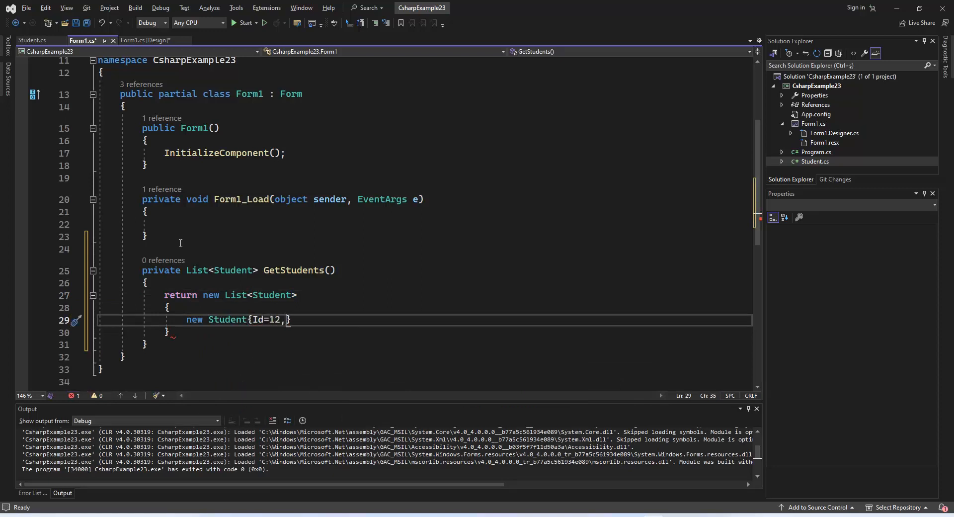
{"action": "type", "text": "FirstName=\"\""}
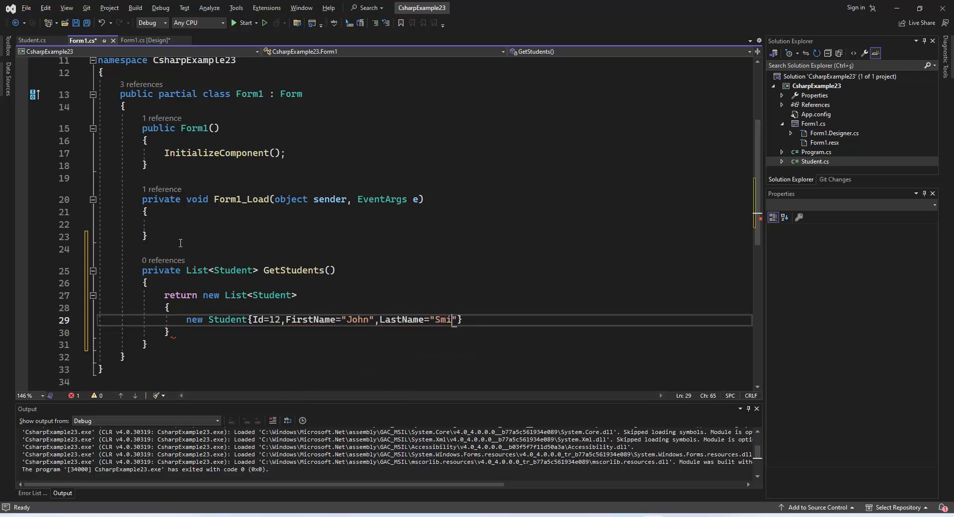
{"action": "type", "text": "th\",Age=21,IsInternationalStudent=false"}
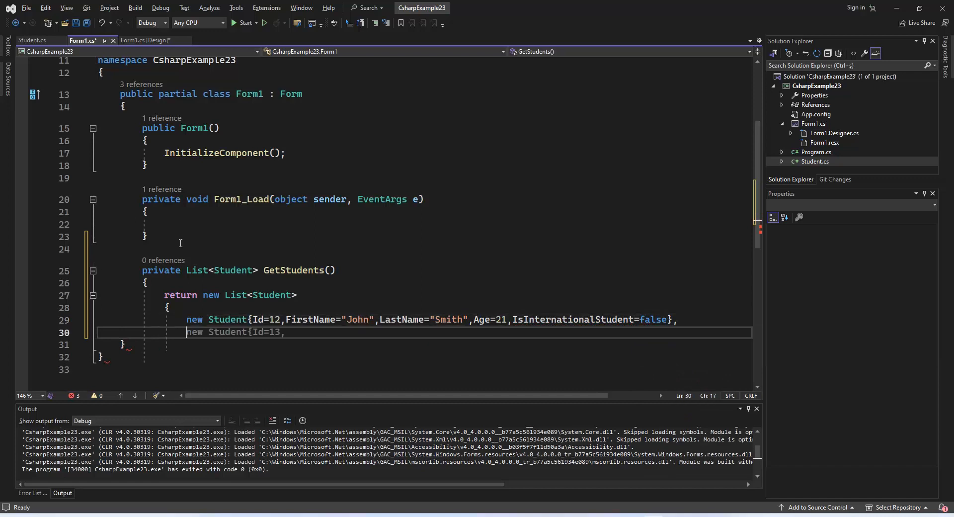
Step: Add sample students Emily (Id 13, international), Olivia (Id 14) and Miller (age 25, not international)
{"action": "scroll", "scroll_direction": "down", "scroll_amount": 3}
{"action": "type", "text": "};"}
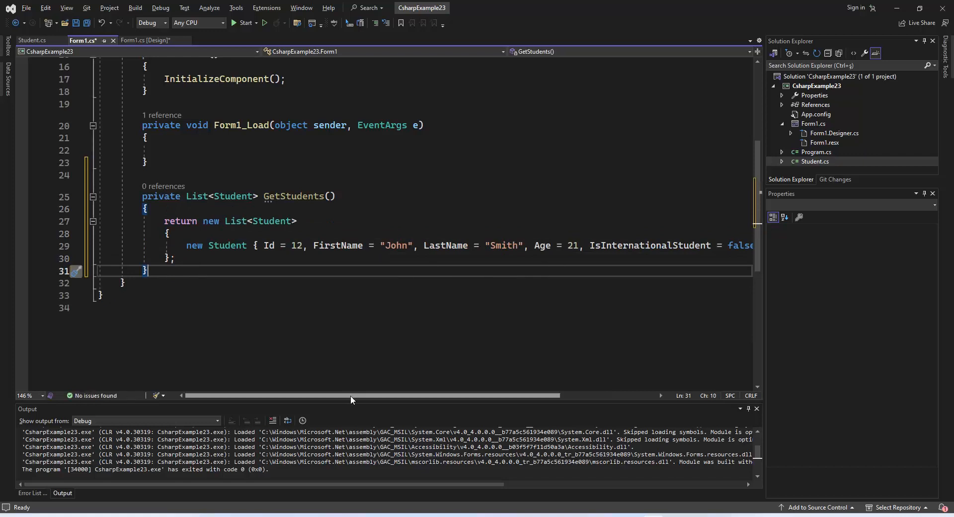
{"action": "type", "text": "new Student { Id = 13,"}
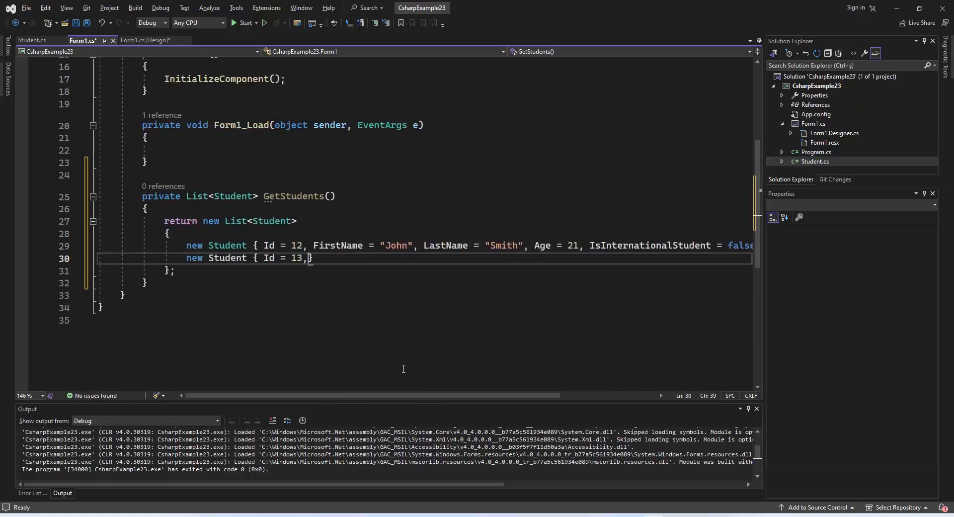
{"action": "type", "text": "FirstName=\"Emilt"}
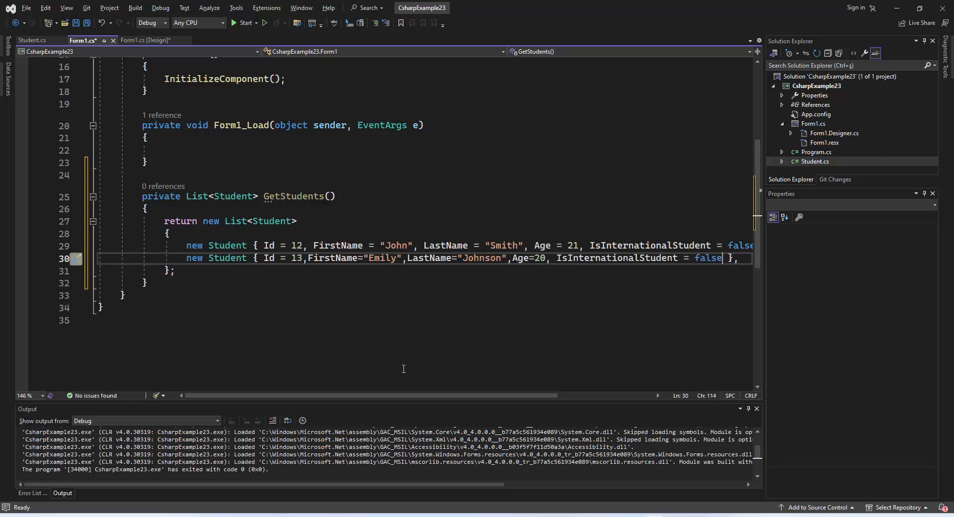
{"action": "type", "text": "true"}
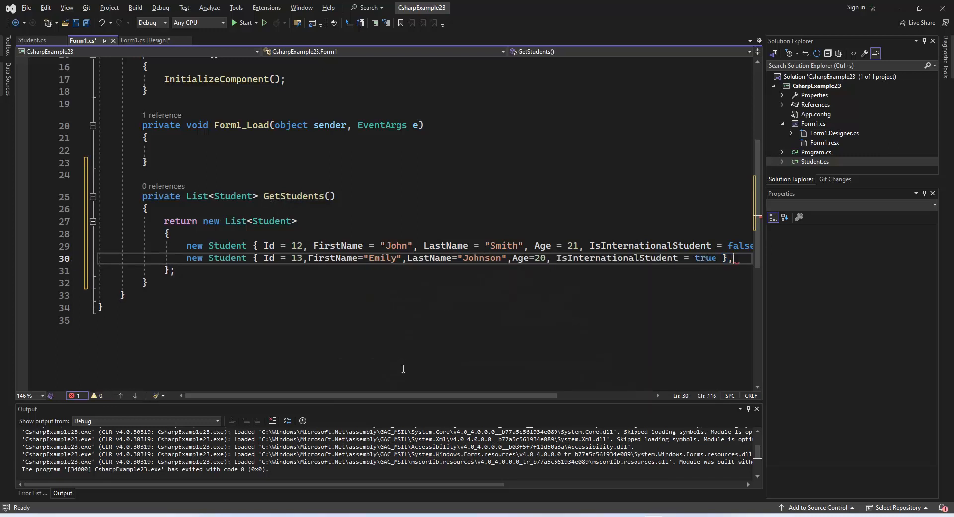
{"action": "type", "text": "new Student { Id = 14,FirstName"}
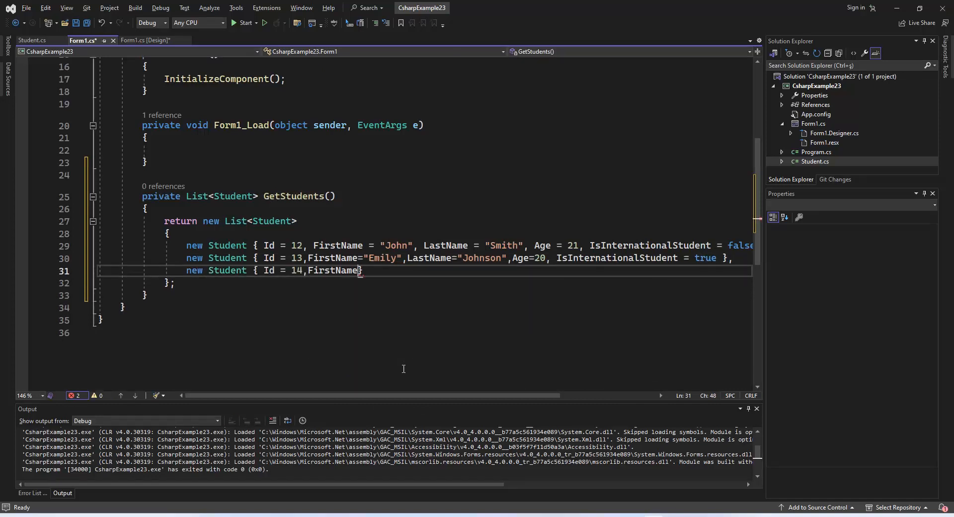
{"action": "type", "text": "=\"Olivia\""}
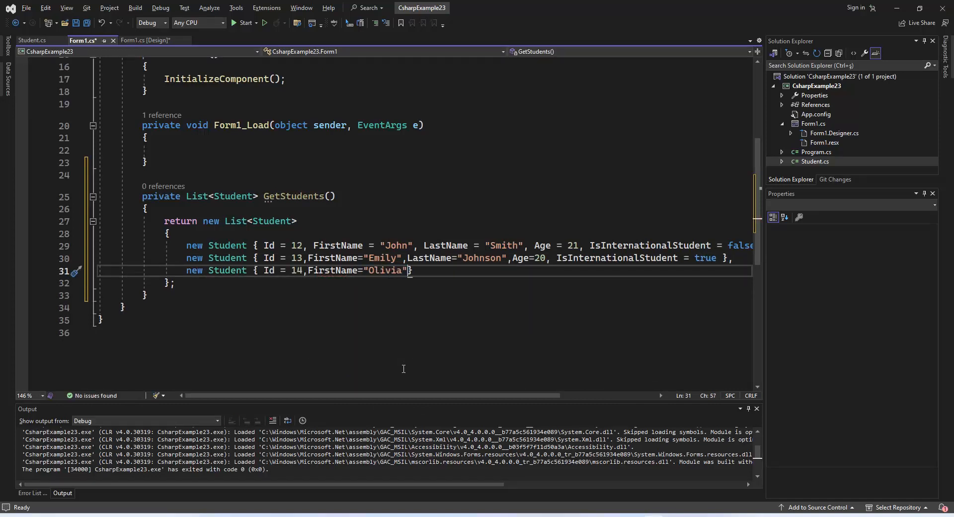
{"action": "type", "text": "LastName"}
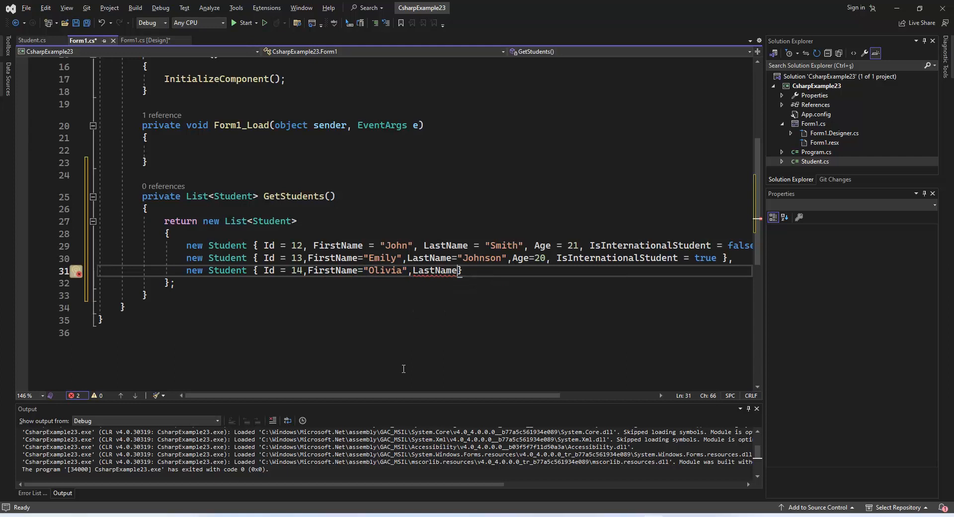
{"action": "type", "text": "\"Miller\","}
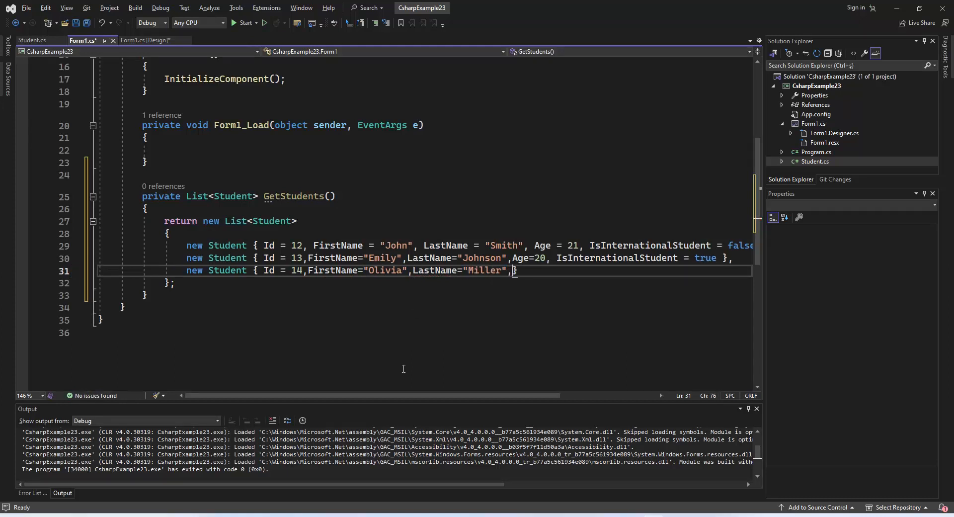
{"action": "type", "text": "Age=25, IsInternationalStudent = false },"}
{"action": "type", "text": "new Student { Id = 15,FirstName=\""}
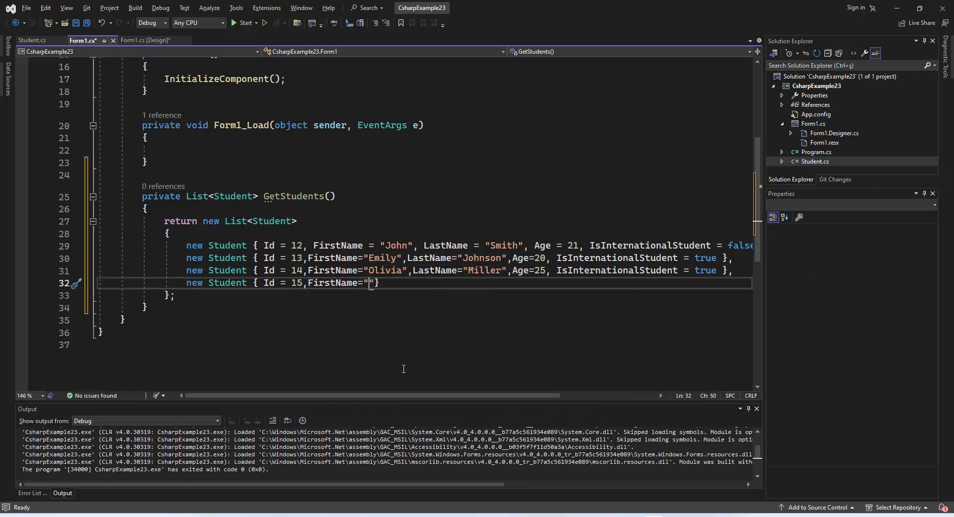
Step: Add Daniel Brown (age 22, international) and set dataGridView1.DataSource = GetStudents() in Form1_Load
{"action": "type", "text": "Daniel\",La"}
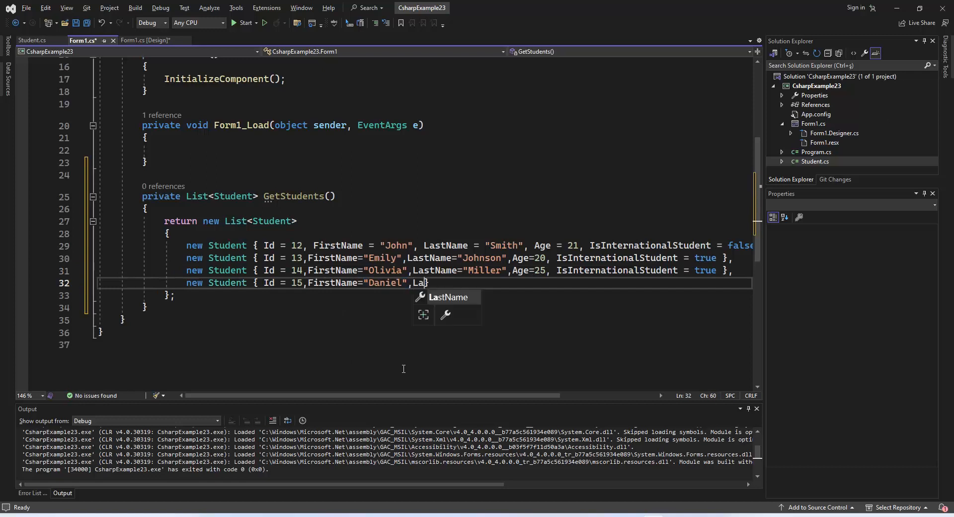
{"action": "type", "text": "stName=\"Brown\",A"}
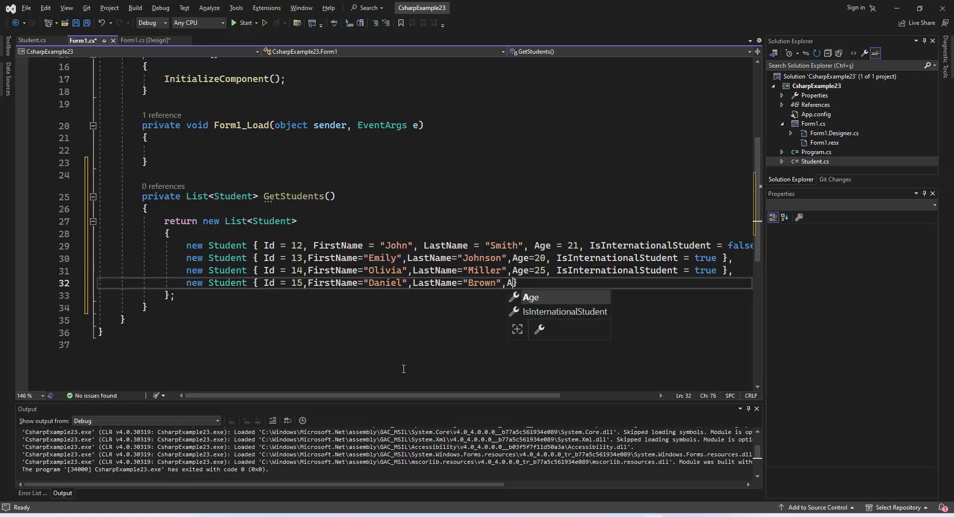
{"action": "type", "text": "ge=22, IsInternationalStudent = true },"}
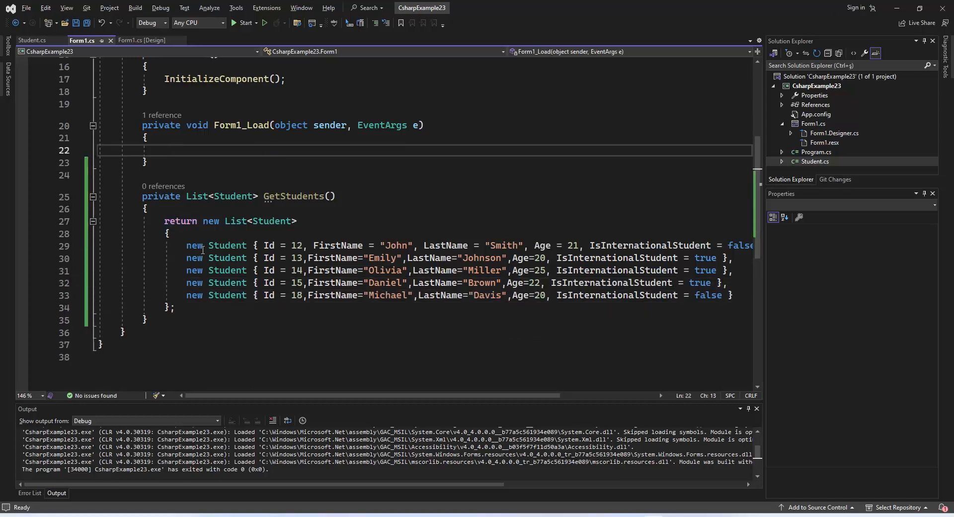
{"action": "type", "text": "dataGridView1.da"}
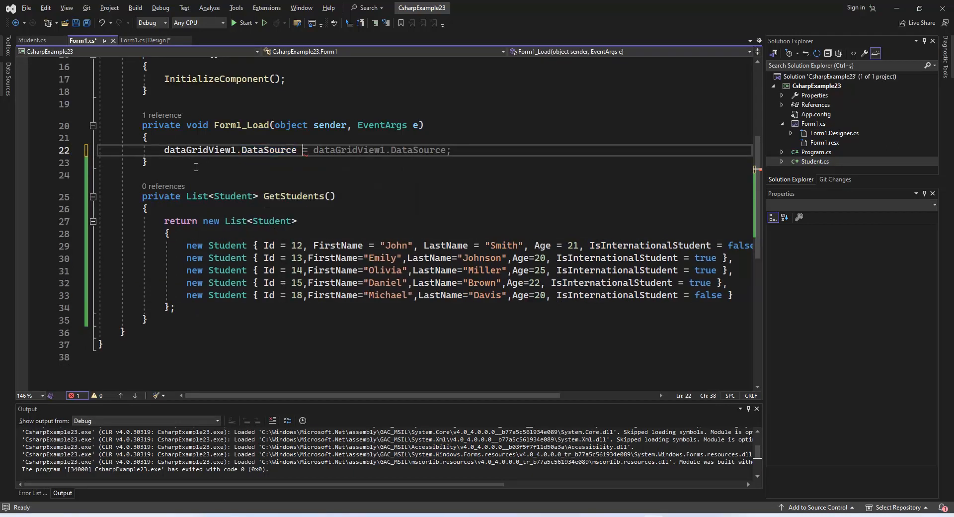
{"action": "type", "text": "GetStudents();"}
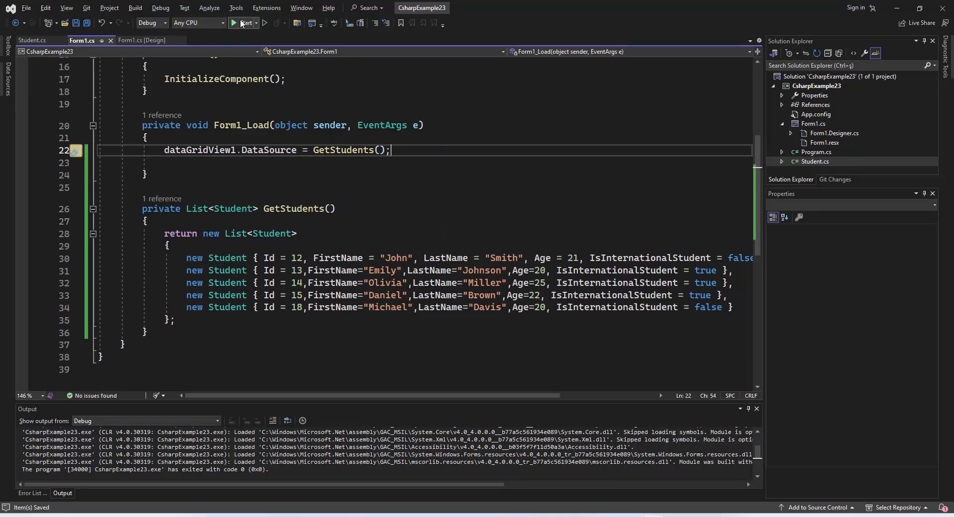
Step: Run the app to view the student list
{"action": "left_click", "coordinate": [244, 23]}
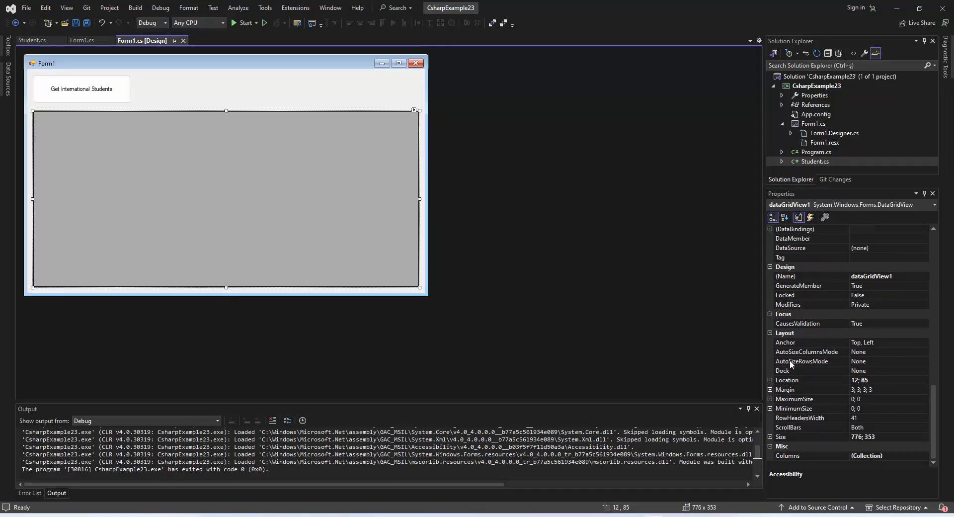
Step: Set the grid's AutoSizeColumnsMode to Fill and run the app showing all five students
{"action": "left_click", "coordinate": [924, 352]}
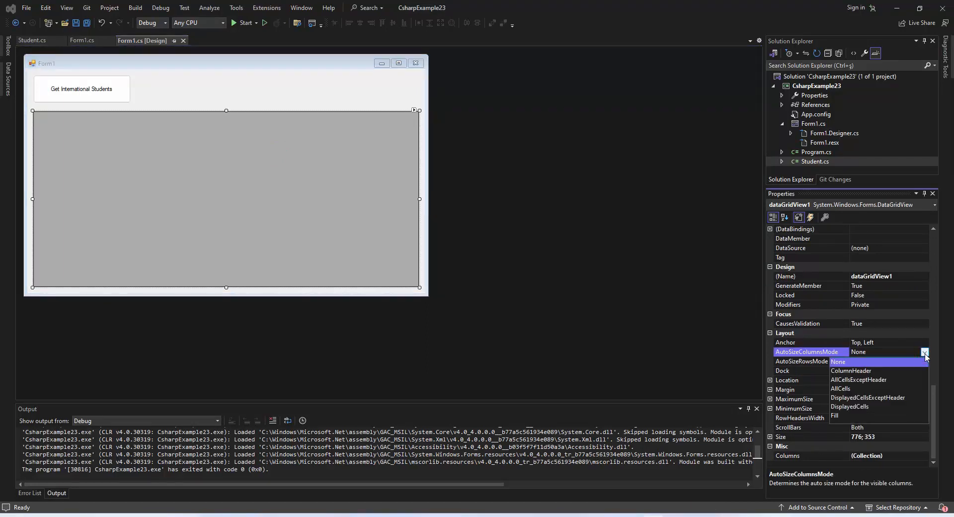
{"action": "left_click", "coordinate": [846, 415]}
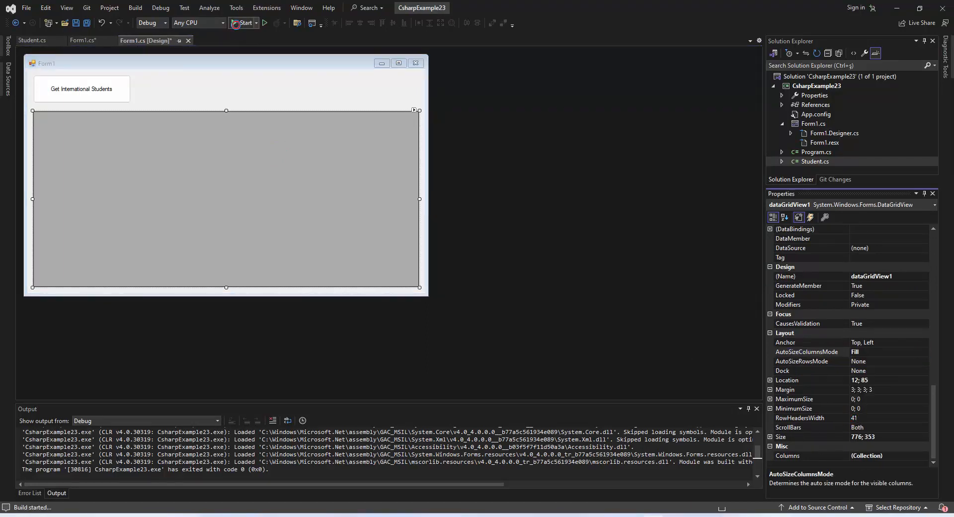
{"action": "left_click", "coordinate": [242, 22]}
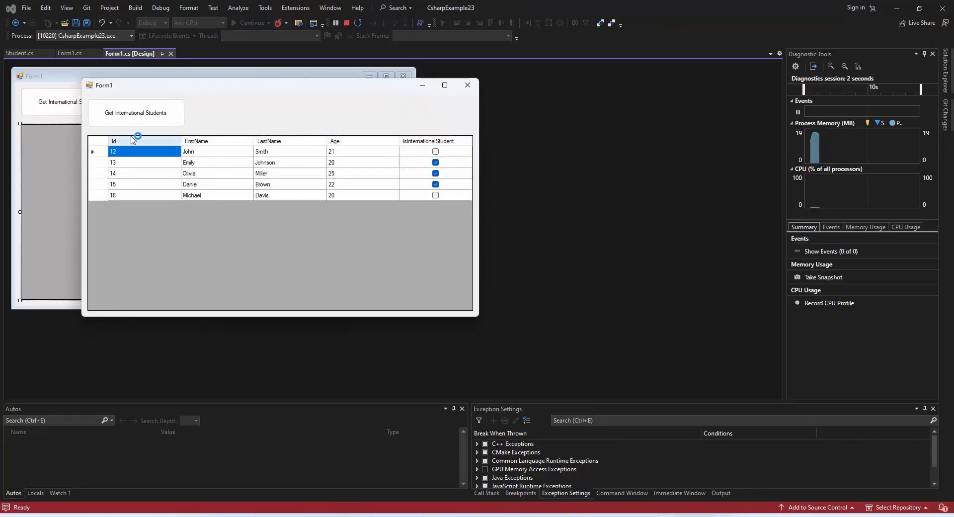
{"action": "left_click", "coordinate": [289, 173]}
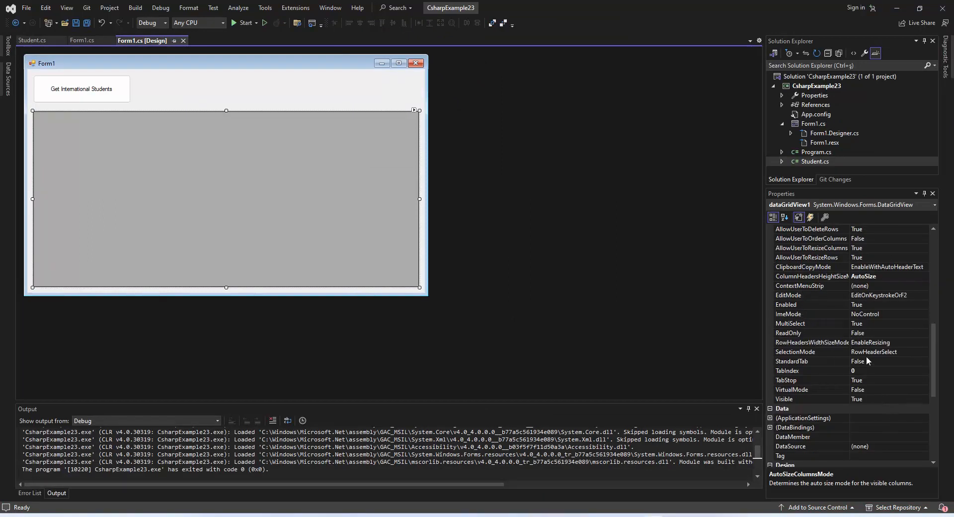
Step: Set SelectionMode to FullRowSelect, toggle the adding-rows option, and test-run the app twice
{"action": "left_click", "coordinate": [925, 352]}
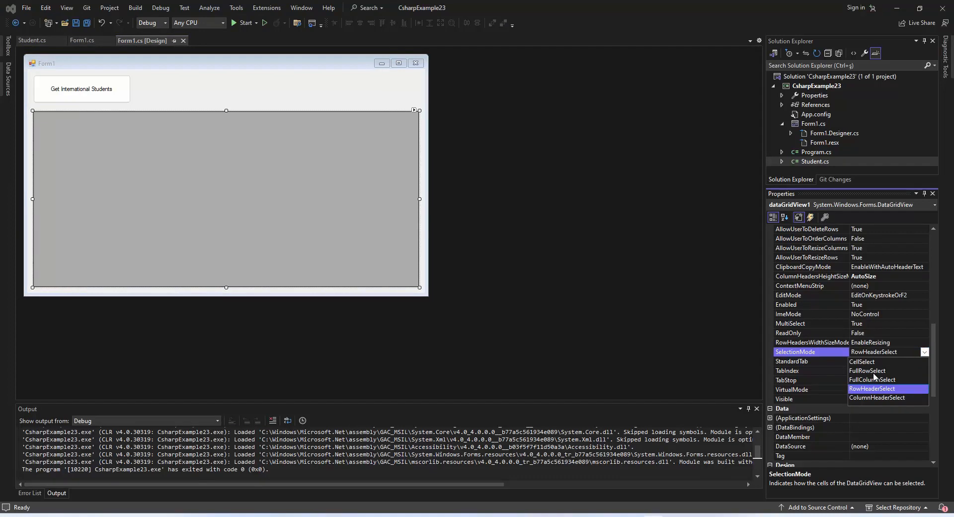
{"action": "left_click", "coordinate": [867, 370]}
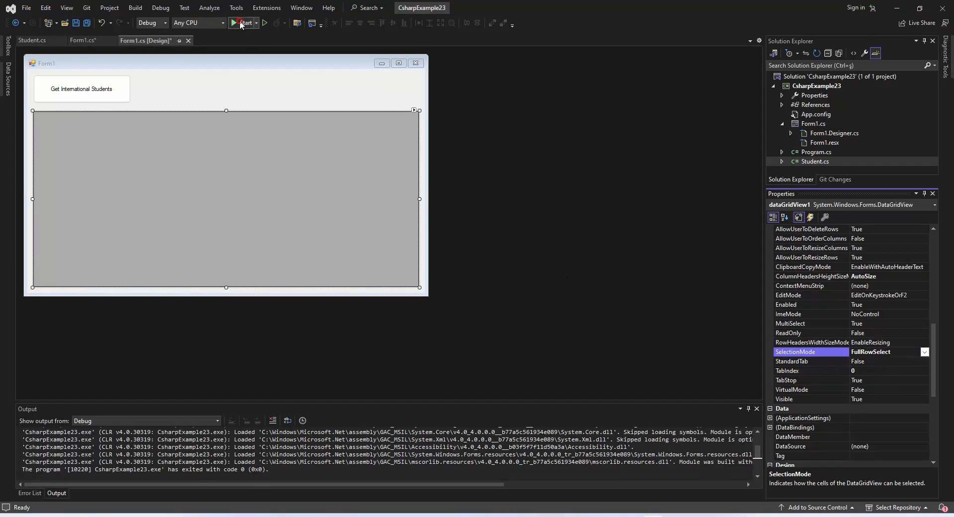
{"action": "left_click", "coordinate": [243, 22]}
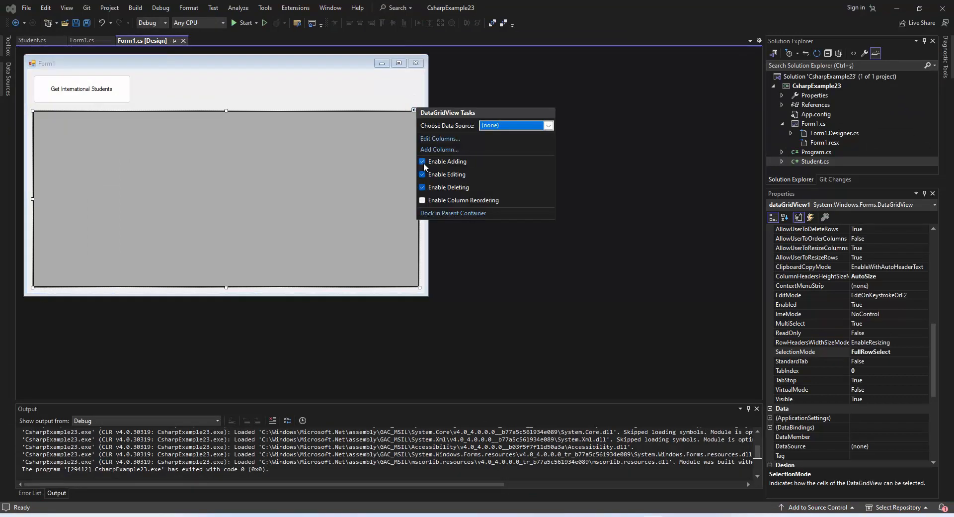
{"action": "left_click", "coordinate": [246, 22]}
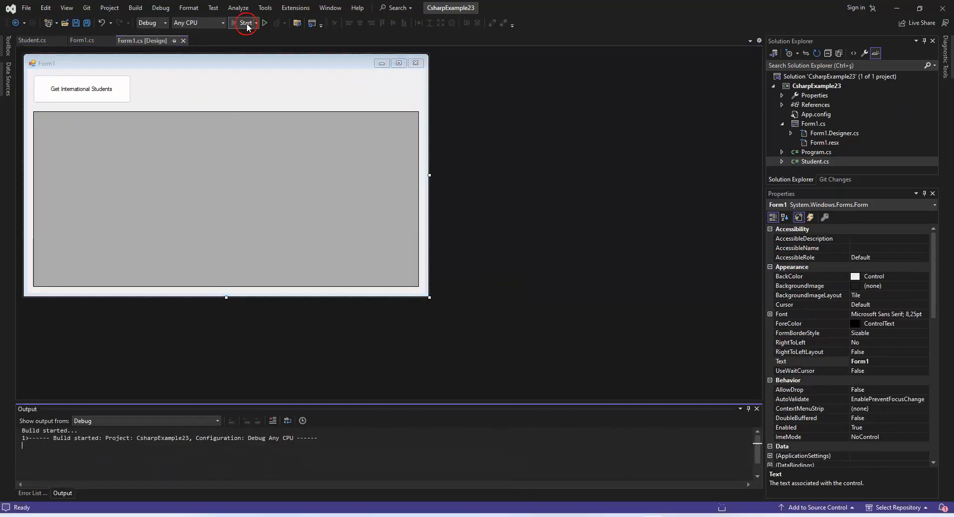
{"action": "left_click", "coordinate": [246, 24]}
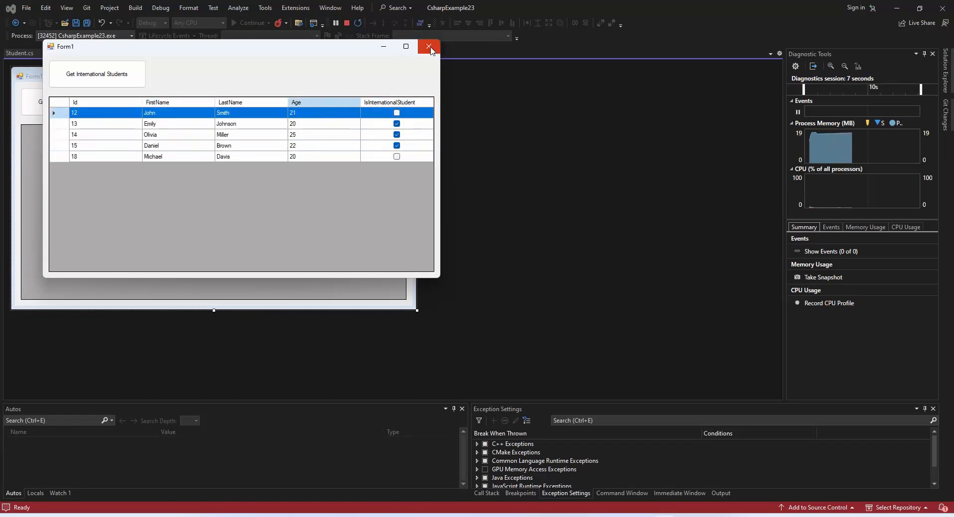
{"action": "left_click", "coordinate": [429, 47]}
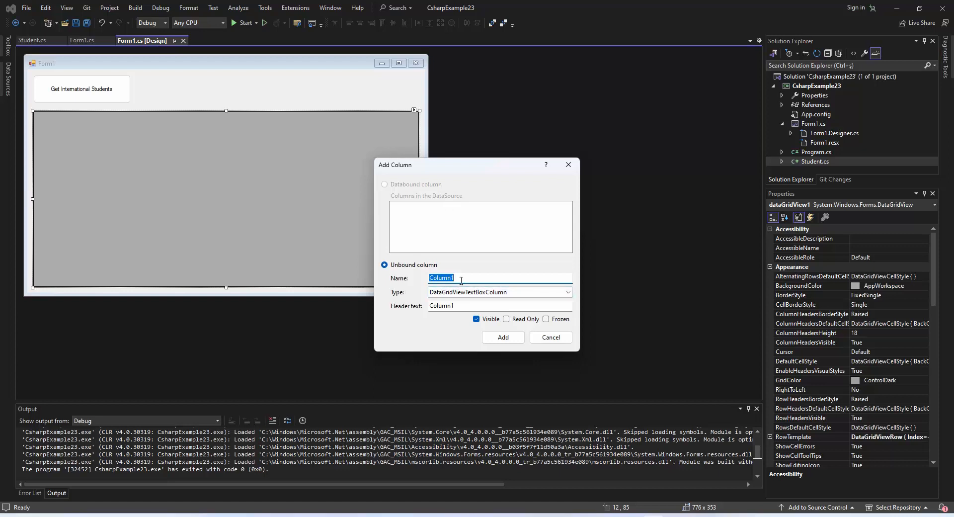
Step: Add an IsInternationalStudent column headed 'International Student' as a DataGridViewCheckBoxColumn
{"action": "left_click", "coordinate": [567, 292]}
{"action": "type", "text": "LastNa"}
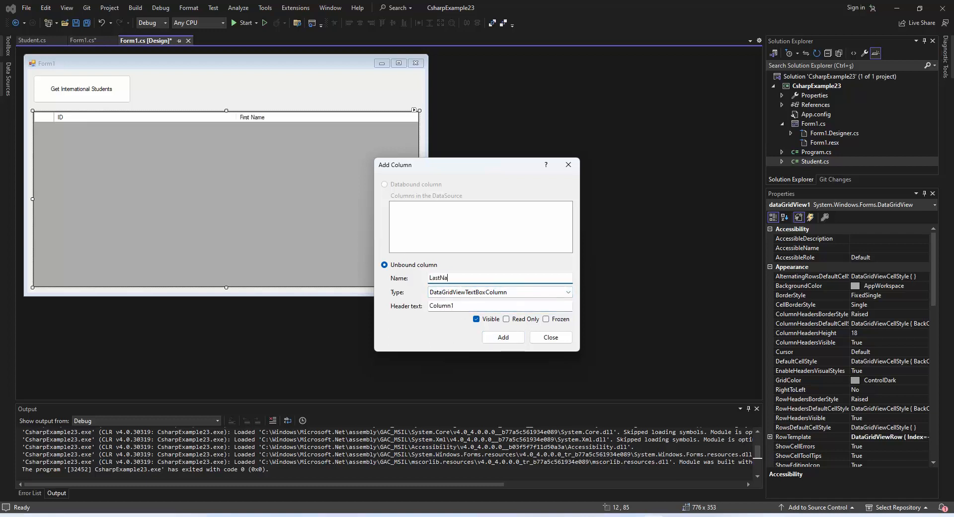
{"action": "left_click", "coordinate": [503, 338]}
{"action": "type", "text": "I"}
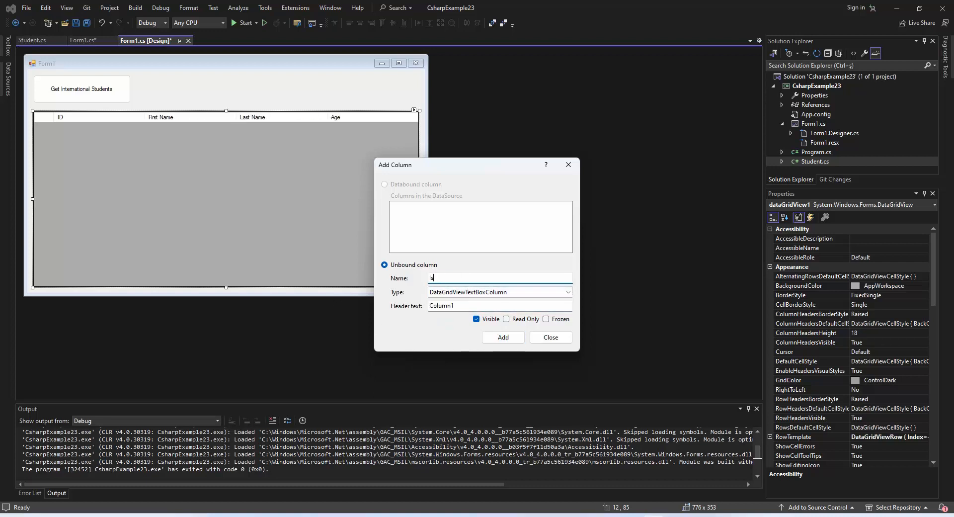
{"action": "type", "text": "sInternationalStudent"}
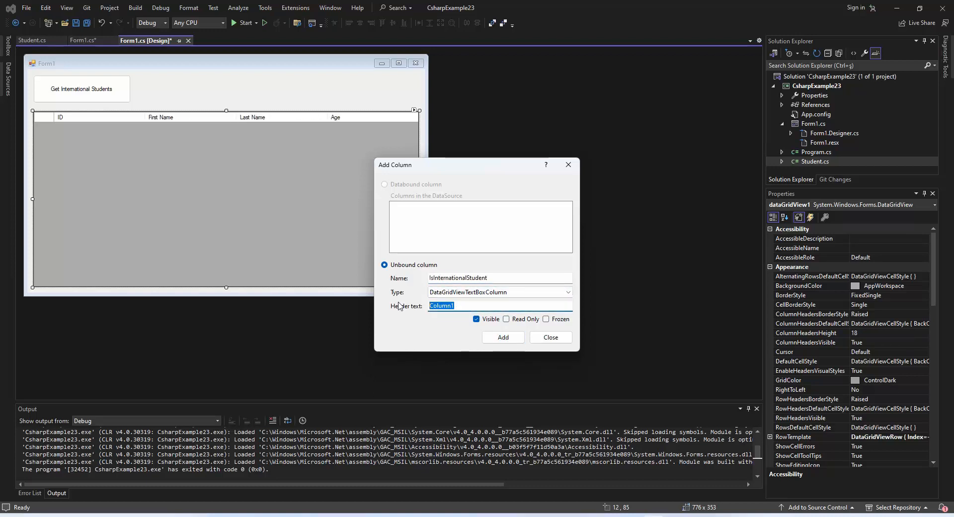
{"action": "type", "text": "International Stu"}
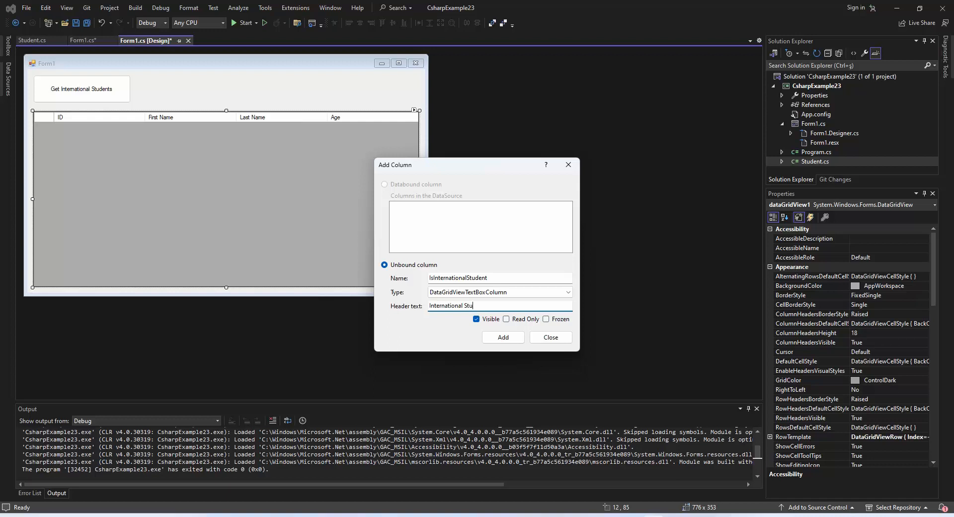
{"action": "left_click", "coordinate": [503, 338]}
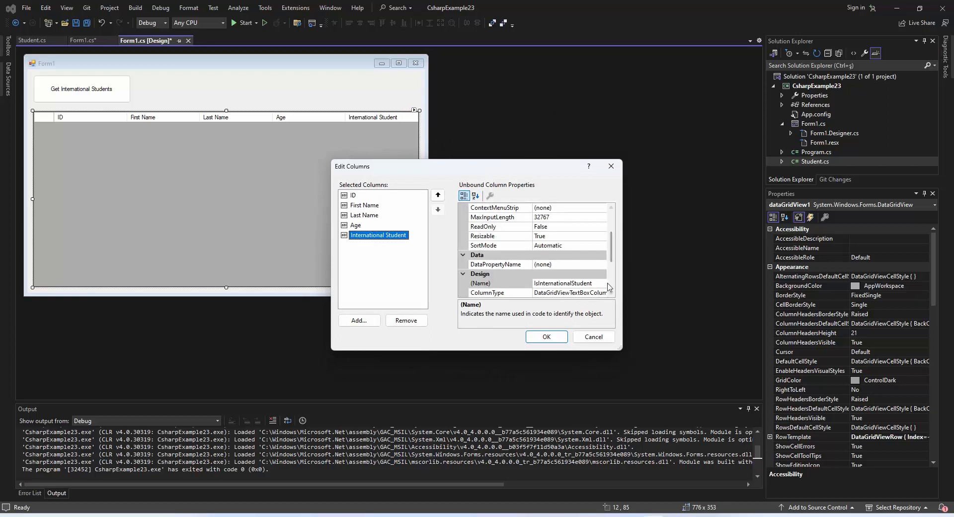
{"action": "left_click", "coordinate": [602, 254]}
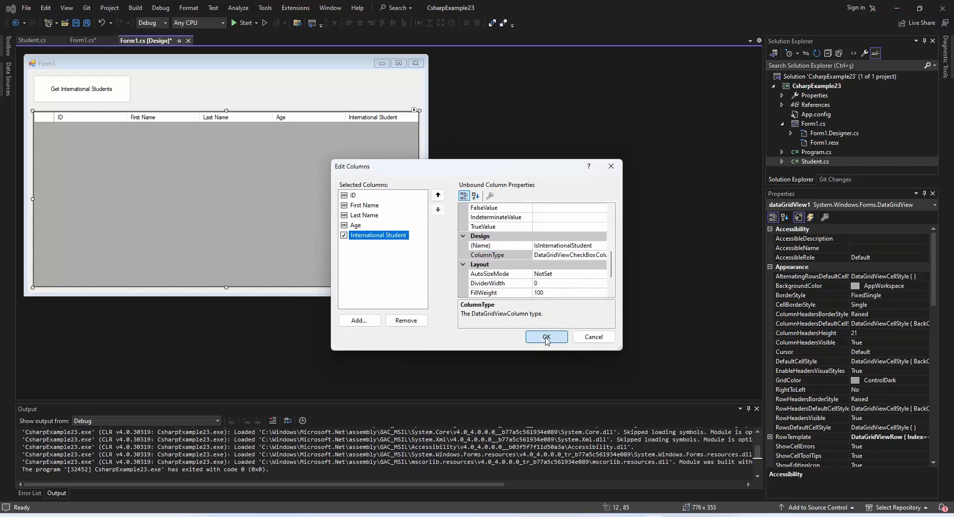
{"action": "left_click", "coordinate": [546, 336]}
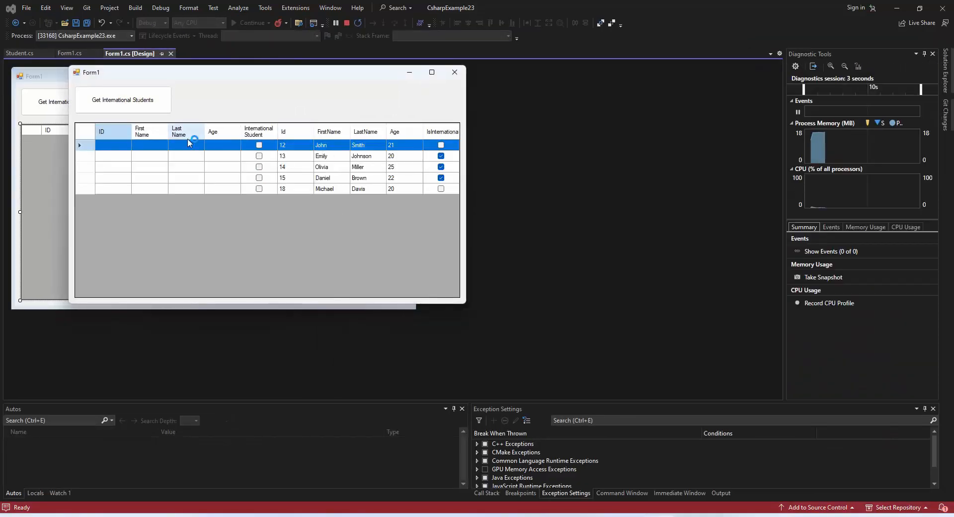
Step: Close the running form and set column DataPropertyNames to Id, FirstName, LastName and so on
{"action": "left_click", "coordinate": [336, 23]}
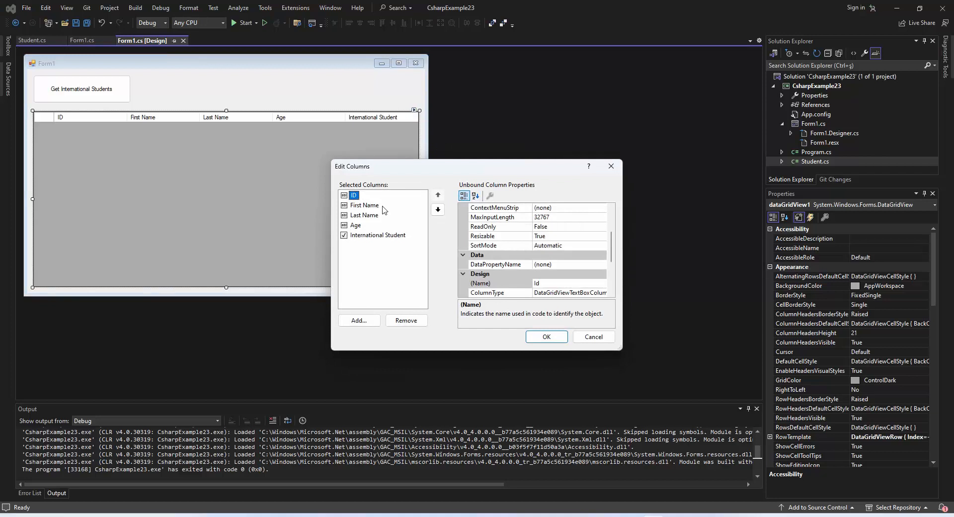
{"action": "left_click", "coordinate": [499, 263]}
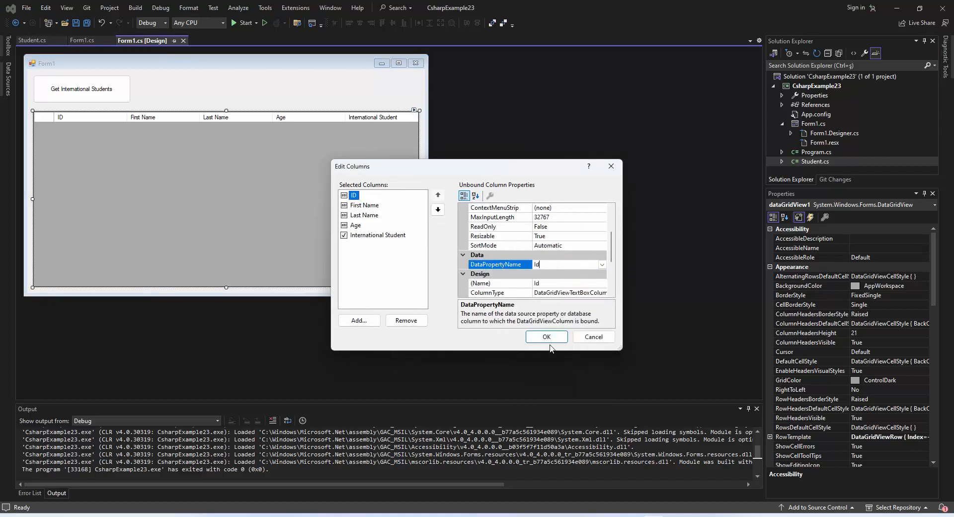
{"action": "left_click", "coordinate": [366, 205]}
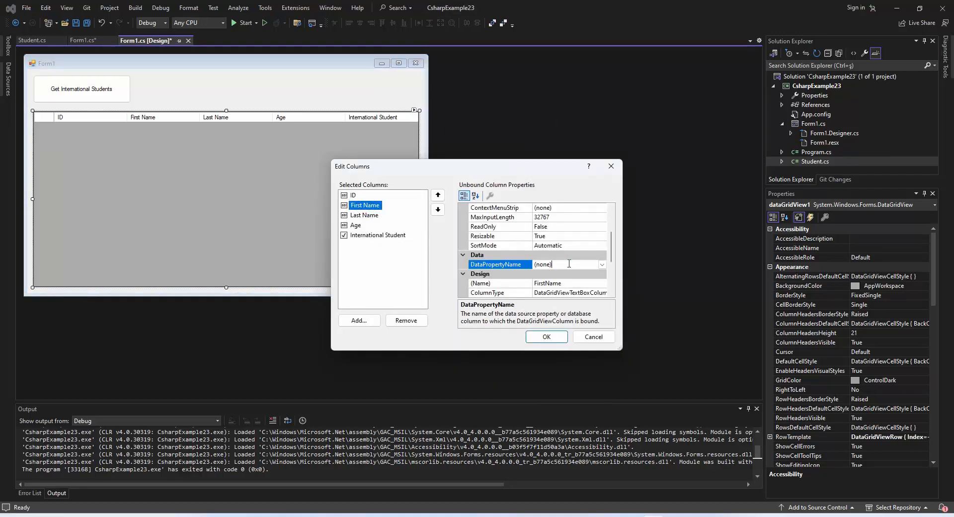
{"action": "left_click", "coordinate": [364, 214]}
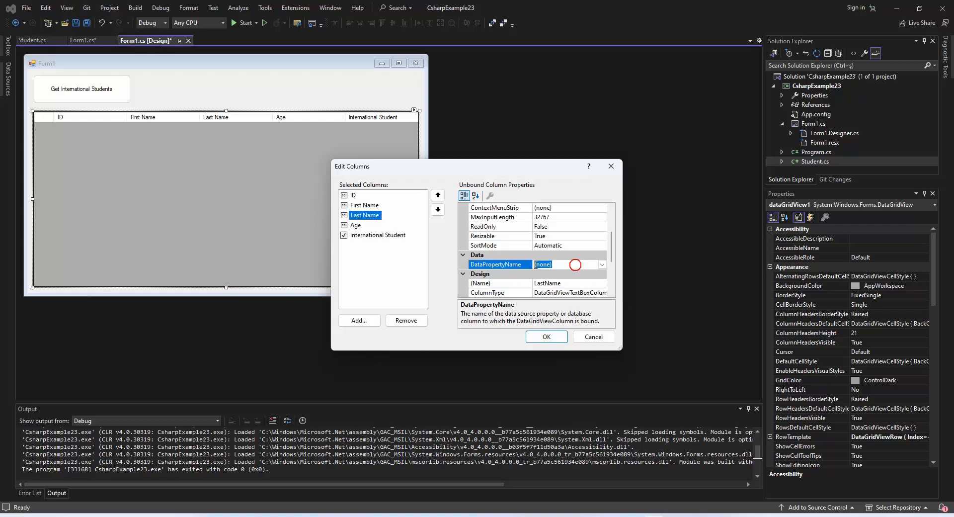
{"action": "left_click", "coordinate": [356, 225]}
{"action": "type", "text": "IsInternat"}
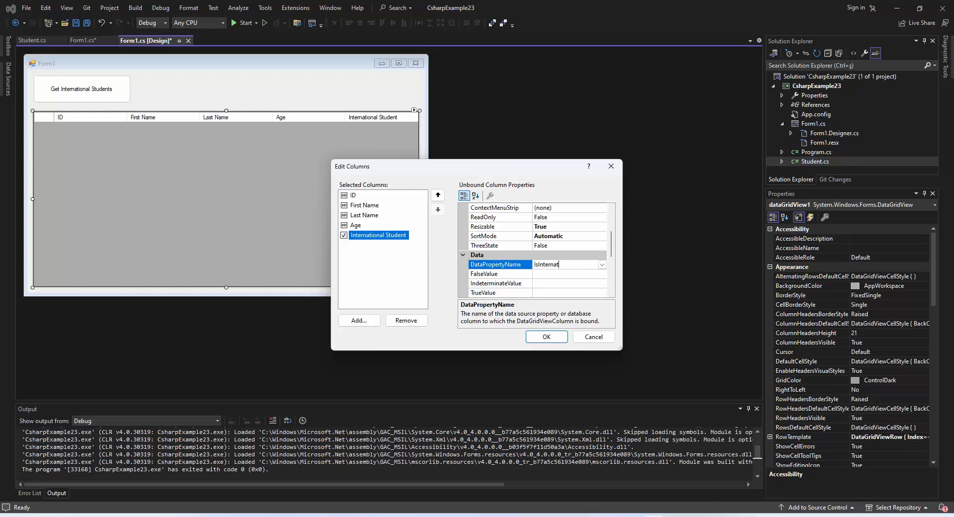
{"action": "left_click", "coordinate": [546, 336]}
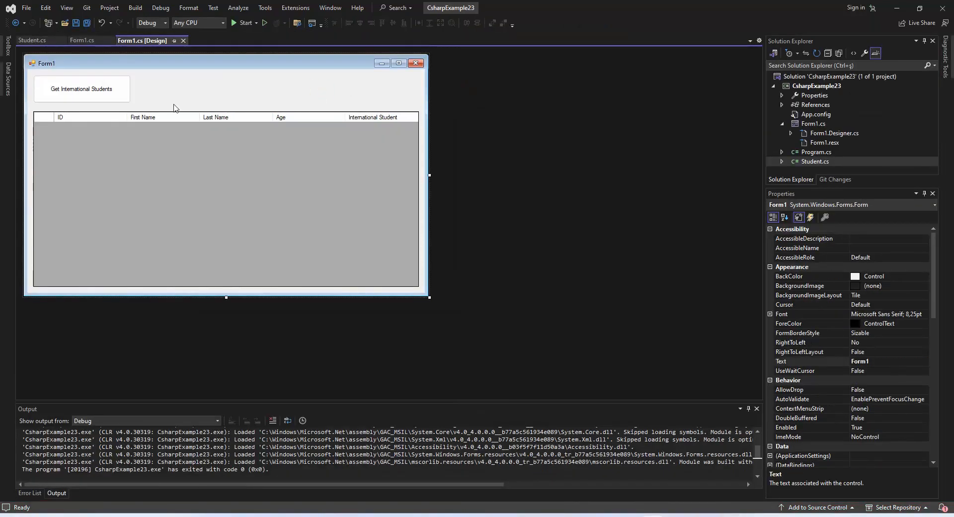
Step: In the button's click handler, write a LINQ filter on (List<Student>)dataGridView1.DataSource for international students
{"action": "double_click", "coordinate": [81, 89]}
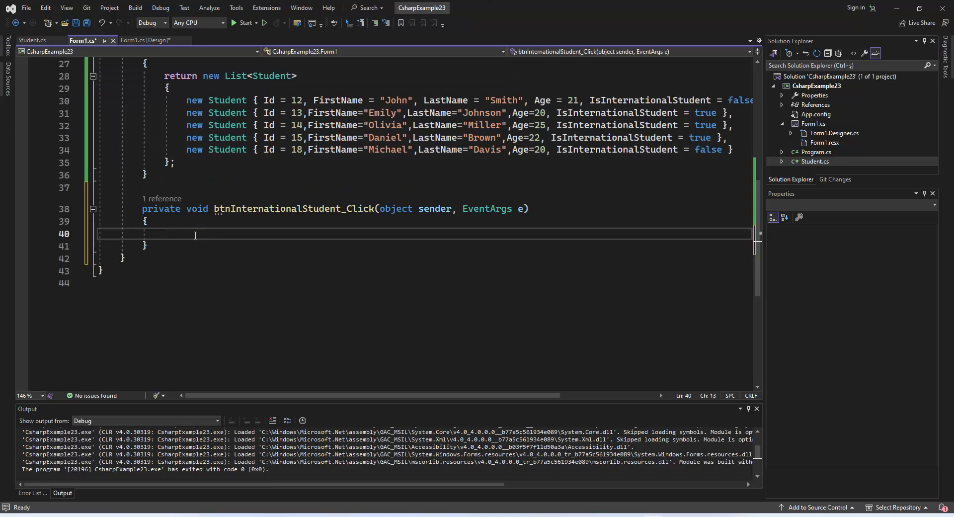
{"action": "type", "text": "List<Student> select"}
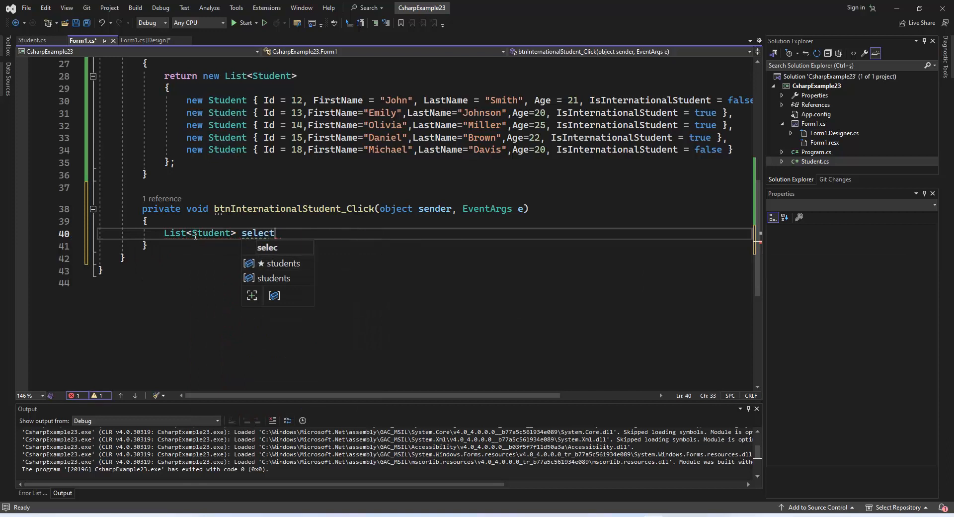
{"action": "type", "text": "edS"}
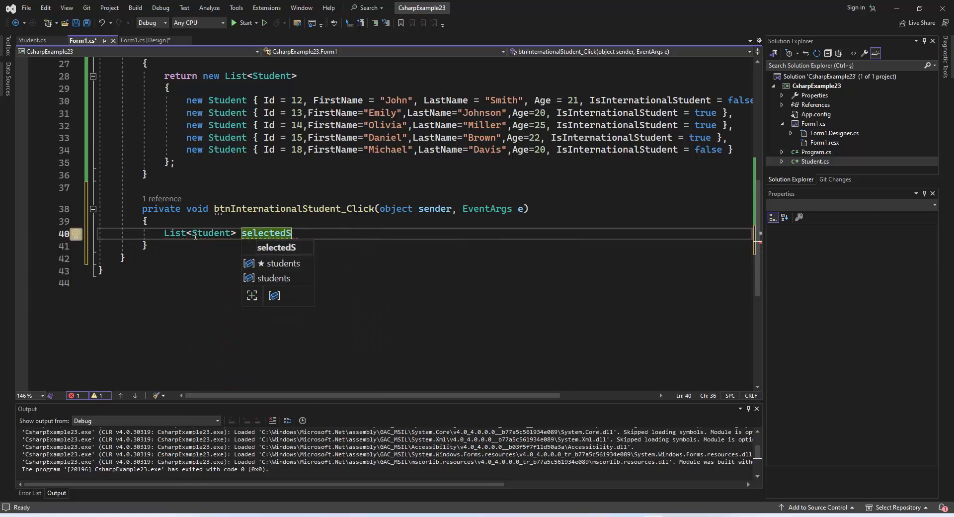
{"action": "type", "text": "InternationalStudents ="}
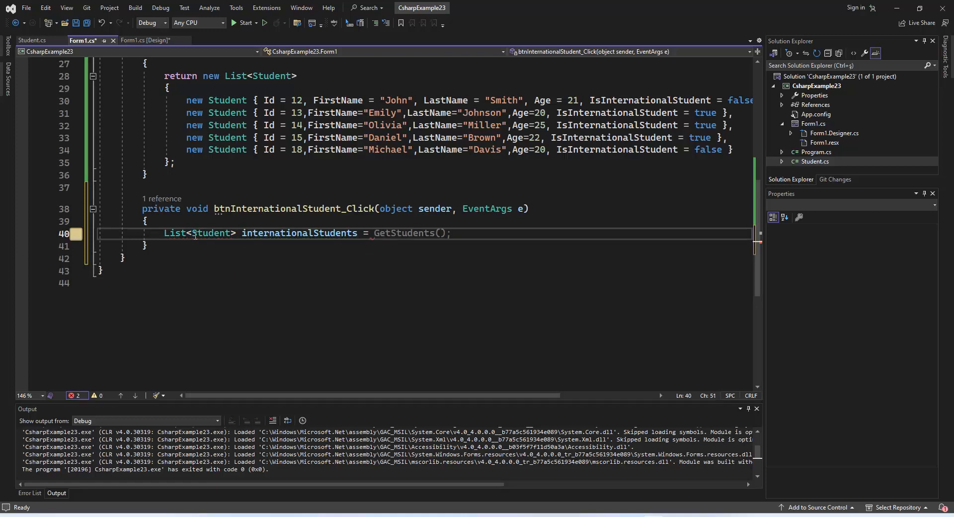
{"action": "type", "text": "(List<Student>)dataGridView1.DataSource).Where( s => s.IsInternationalStudent)"}
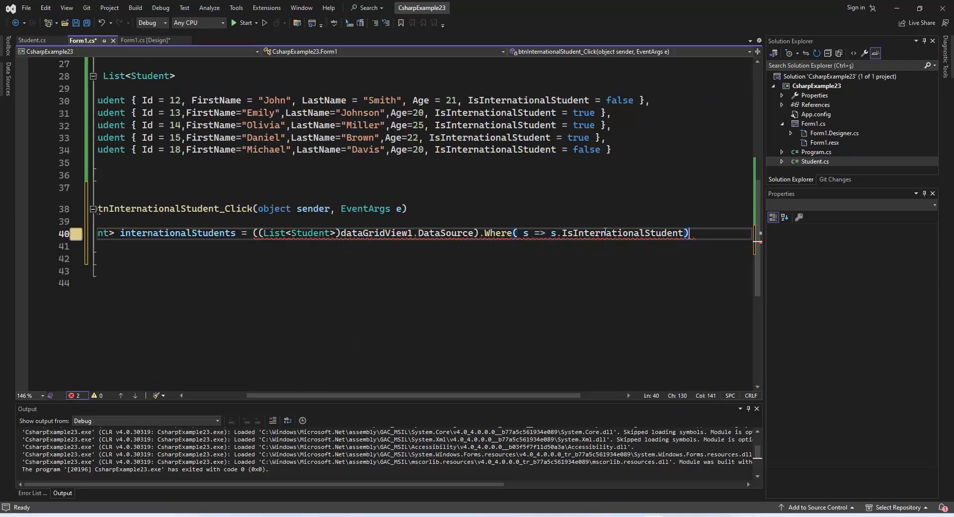
{"action": "type", "text": ".ToList();"}
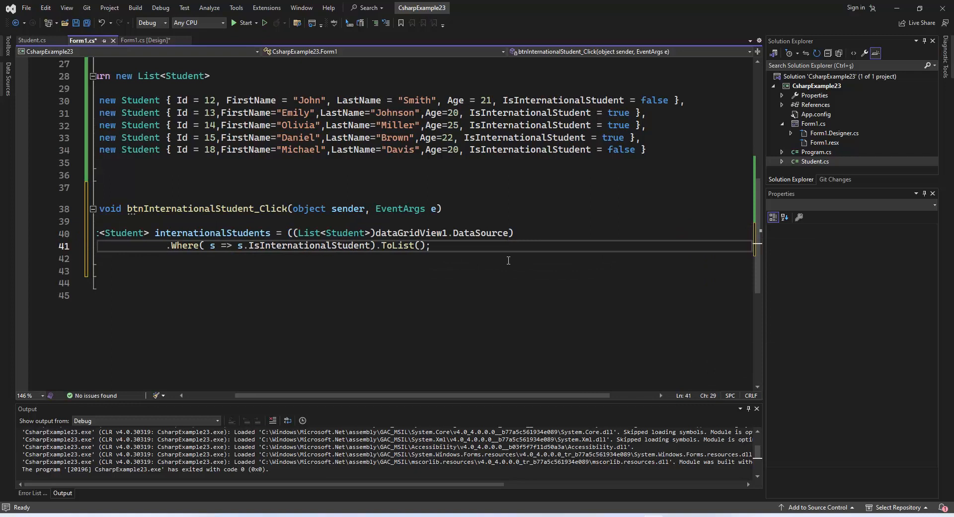
Step: Save, assign internationalStudents back to dataGridView1.DataSource, and run the app
{"action": "key", "text": "ctrl+s"}
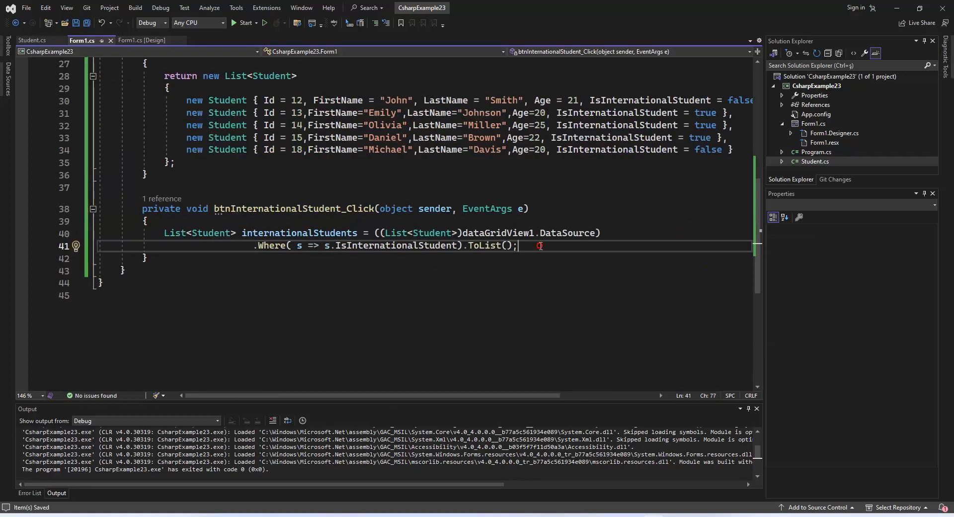
{"action": "type", "text": "dataGridView1.DataSource = internationalStudents;"}
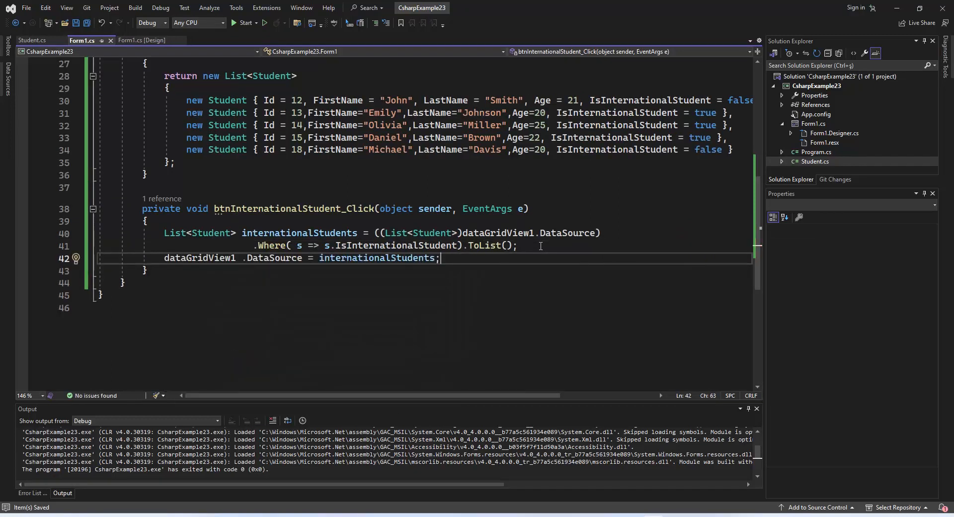
{"action": "left_click", "coordinate": [244, 22]}
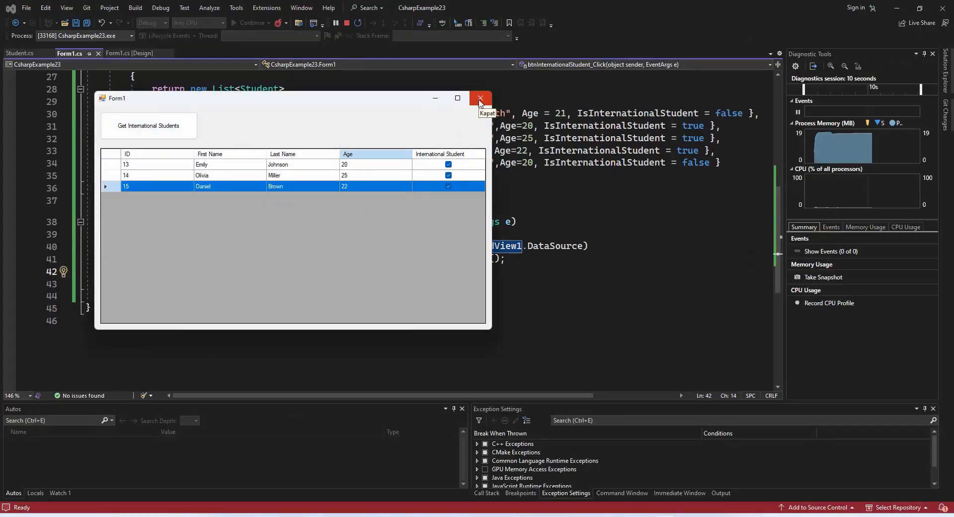
Step: Close the test form, then rebuild and run with the one-line GetStudents() filter
{"action": "left_click", "coordinate": [480, 97]}
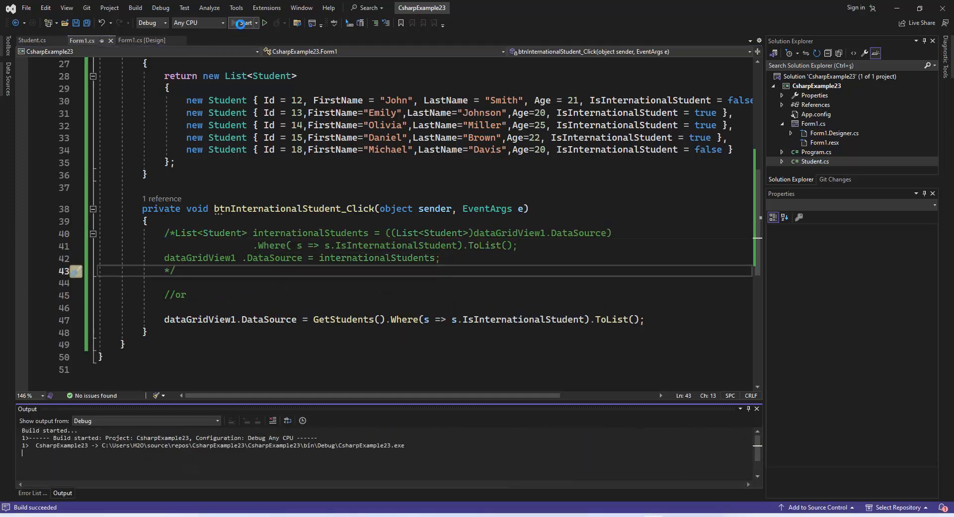
{"action": "left_click", "coordinate": [242, 23]}
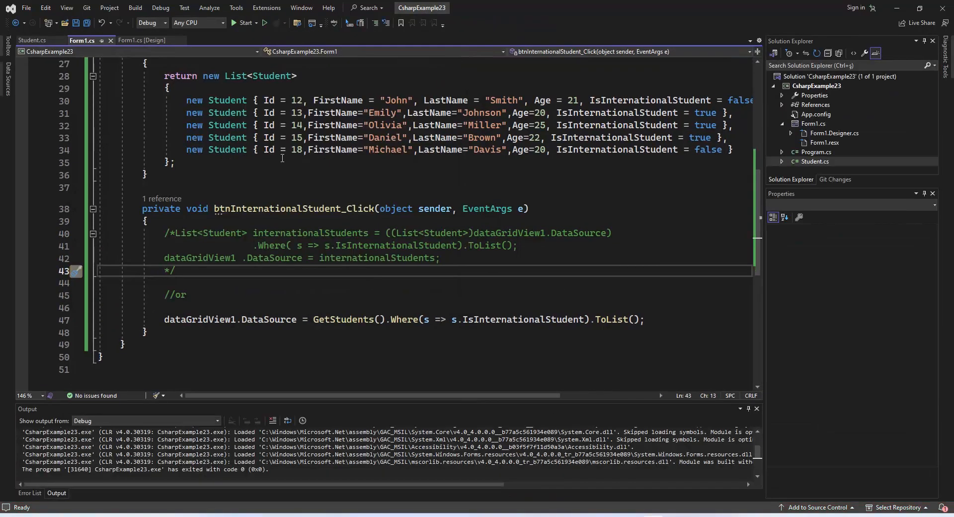
Step: Run the app and filter the grid to Emily, Olivia and Daniel with Get International Students
{"action": "left_click", "coordinate": [234, 22]}
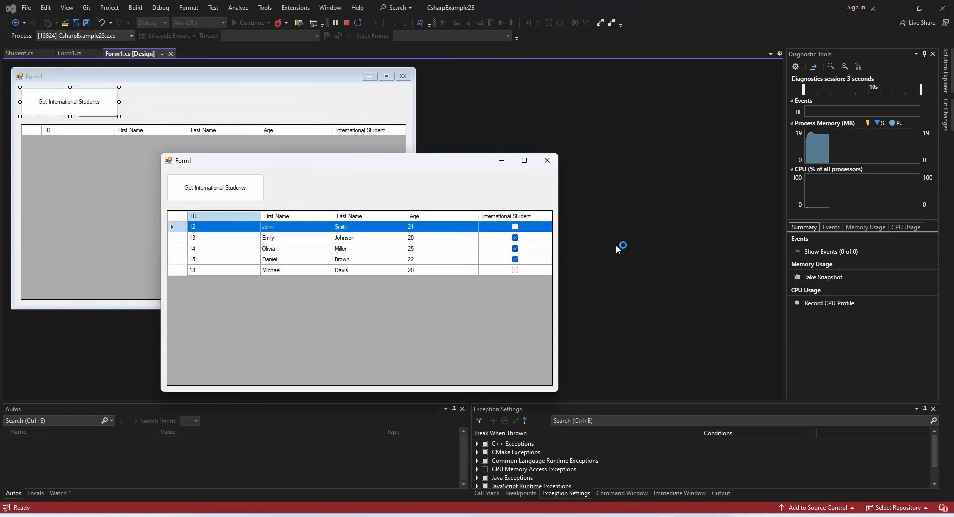
{"action": "left_click", "coordinate": [215, 187]}
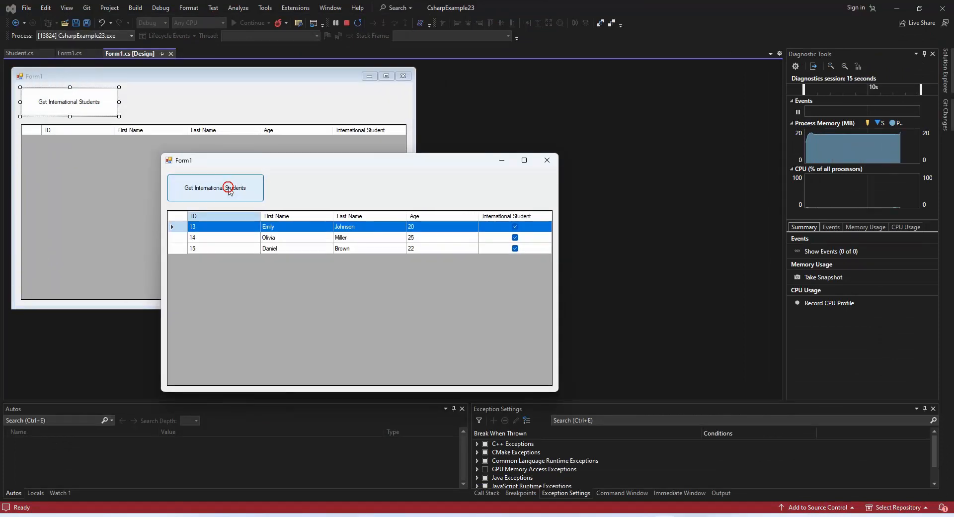